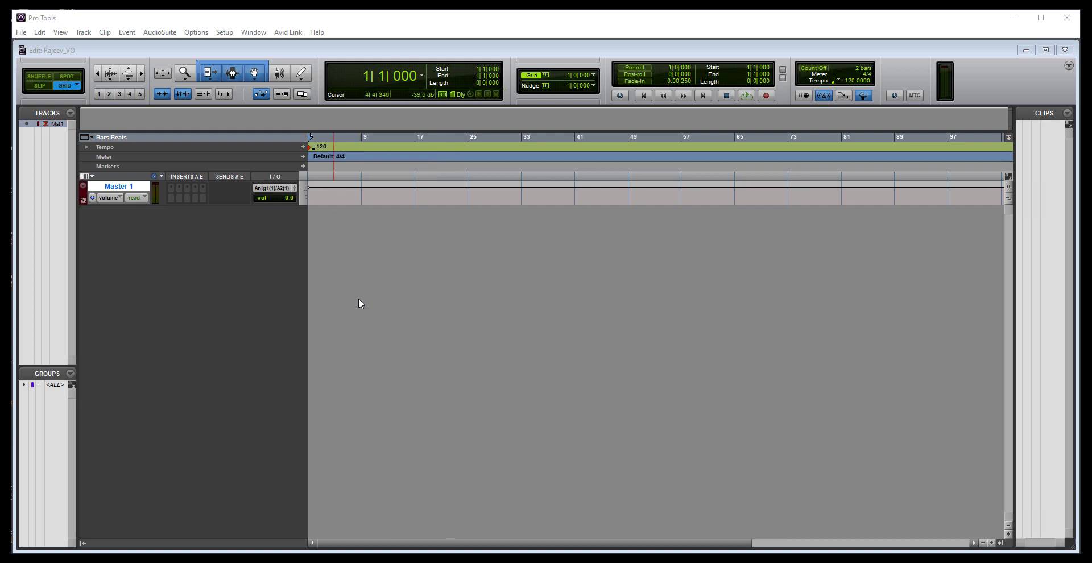
pyautogui.moveTo(274, 273)
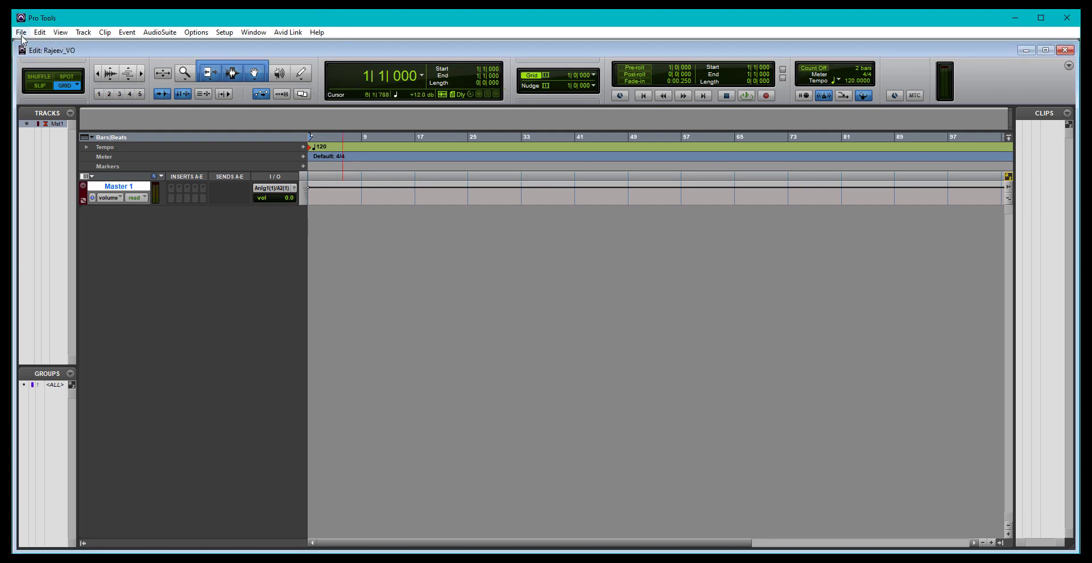
# - Bring up the Import Audio browser from the File menu
pyautogui.click(21, 32)
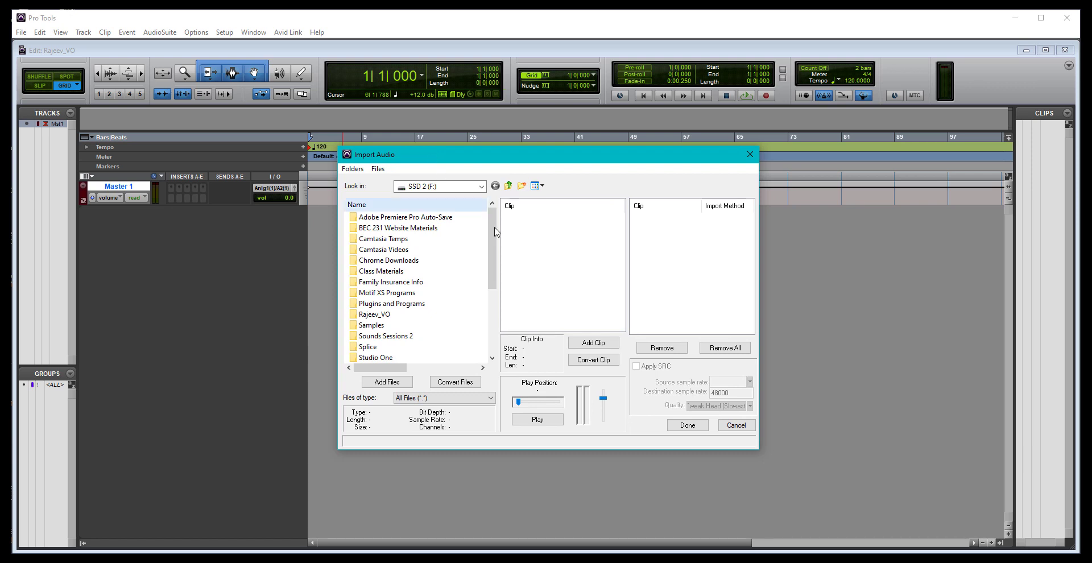
pyautogui.scroll(-3)
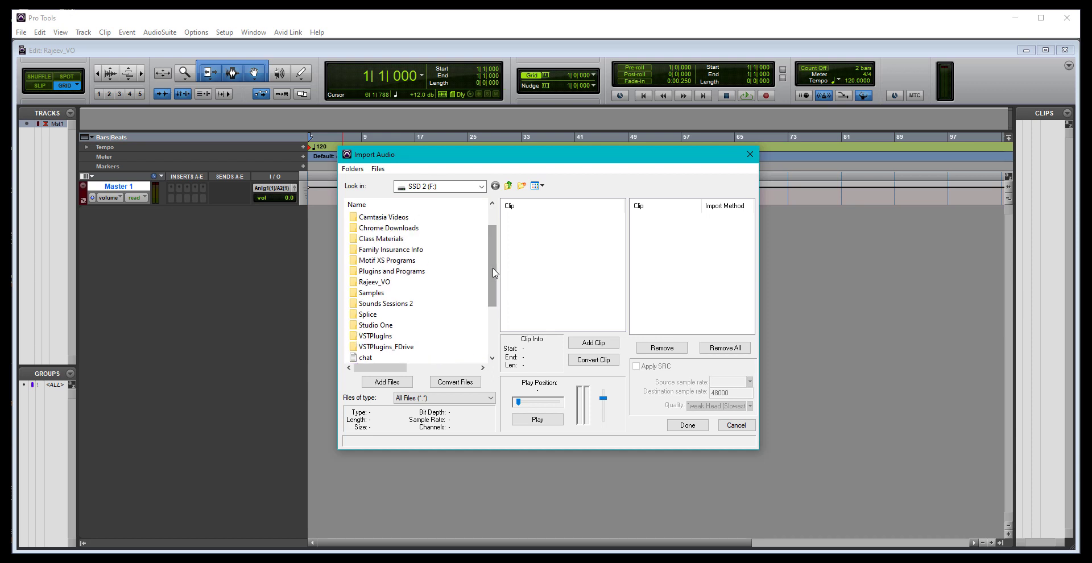
pyautogui.click(373, 292)
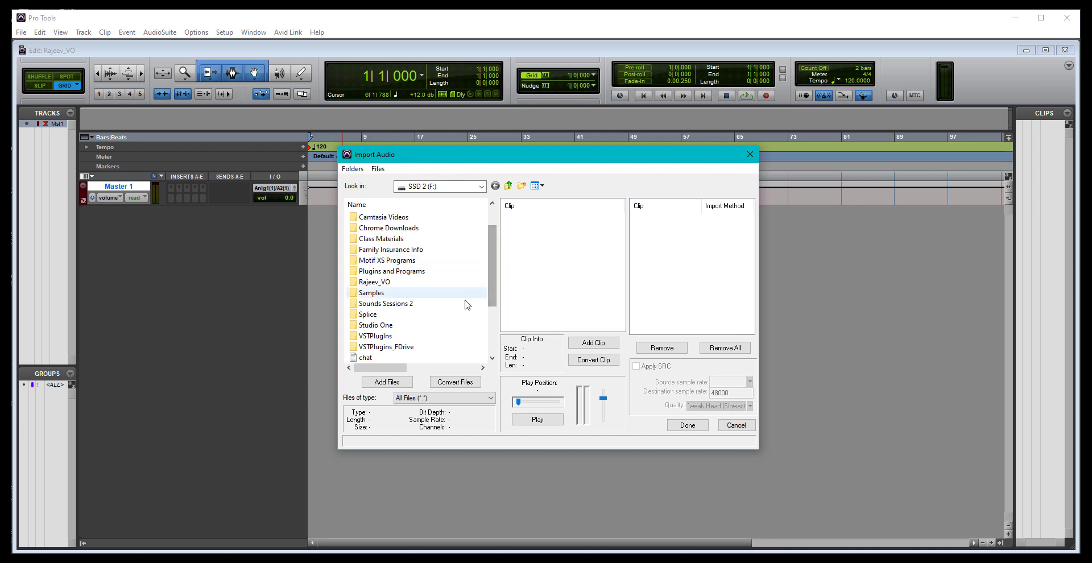
pyautogui.scroll(-3)
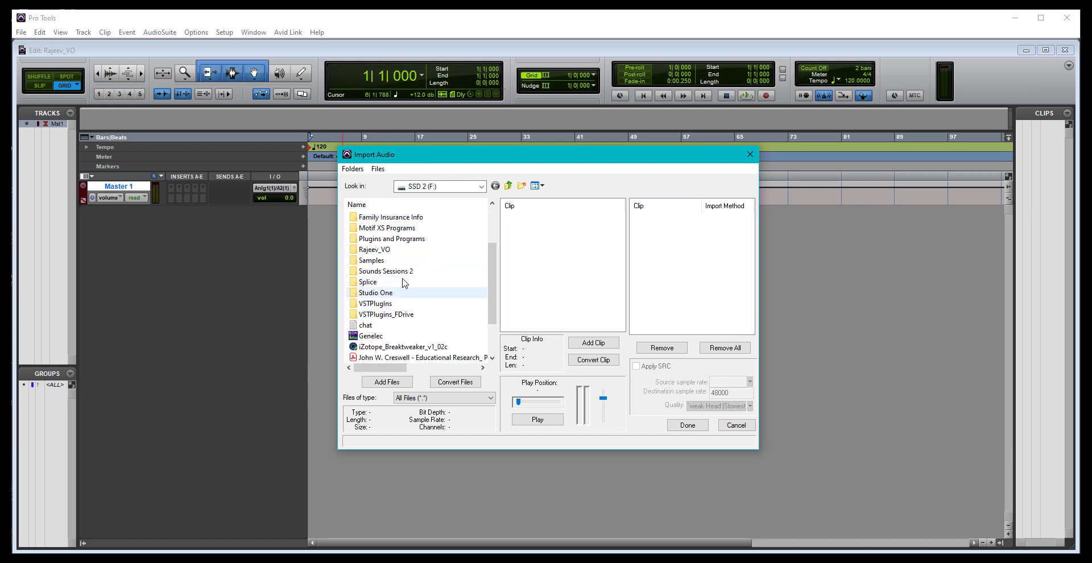
# - Navigate through Sounds Sessions 2 and Westline Drive into the Panic folder
pyautogui.doubleClick(385, 271)
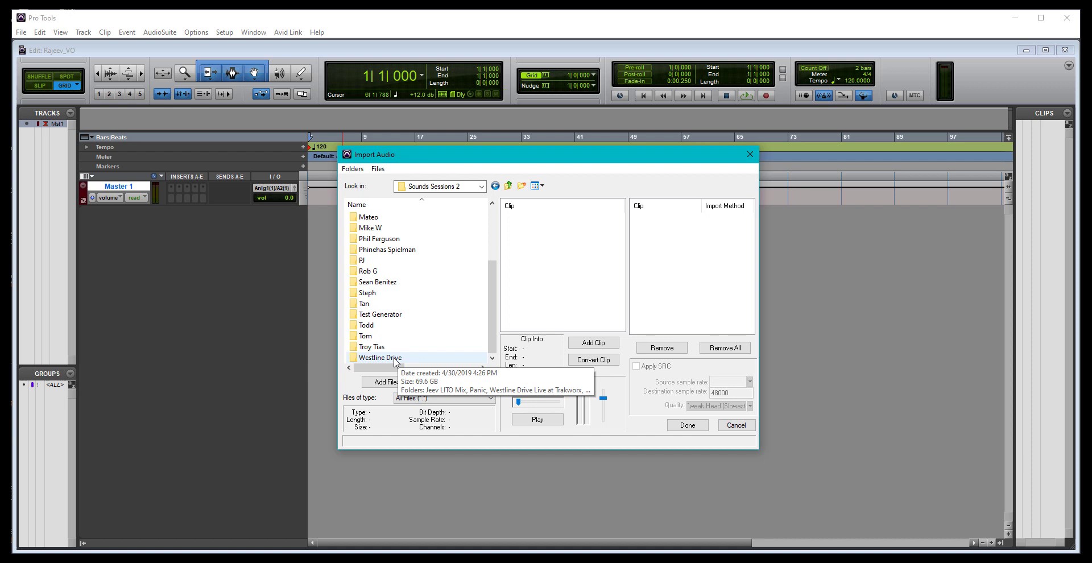
pyautogui.doubleClick(378, 358)
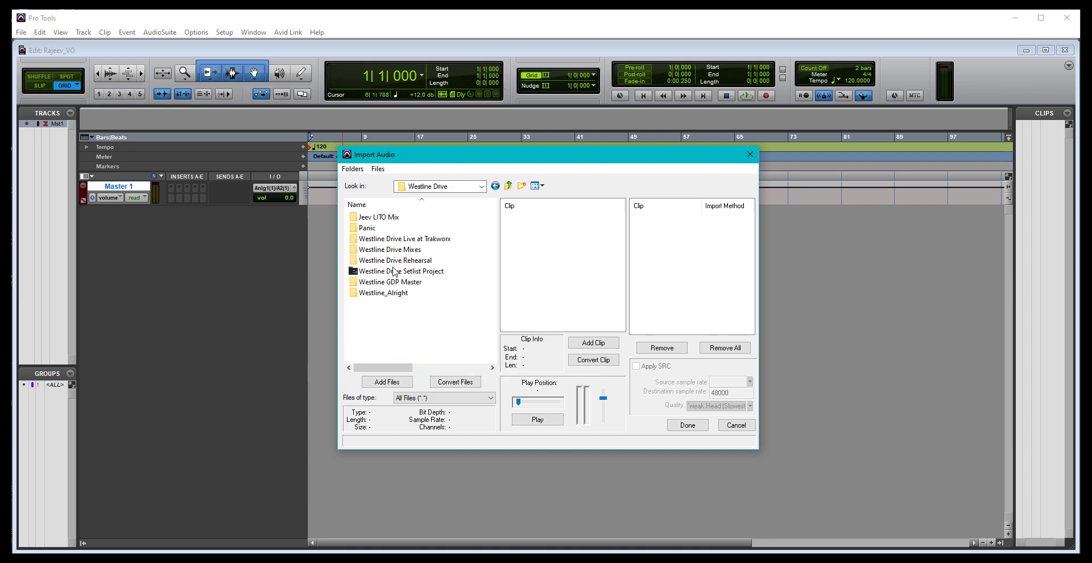
pyautogui.click(404, 238)
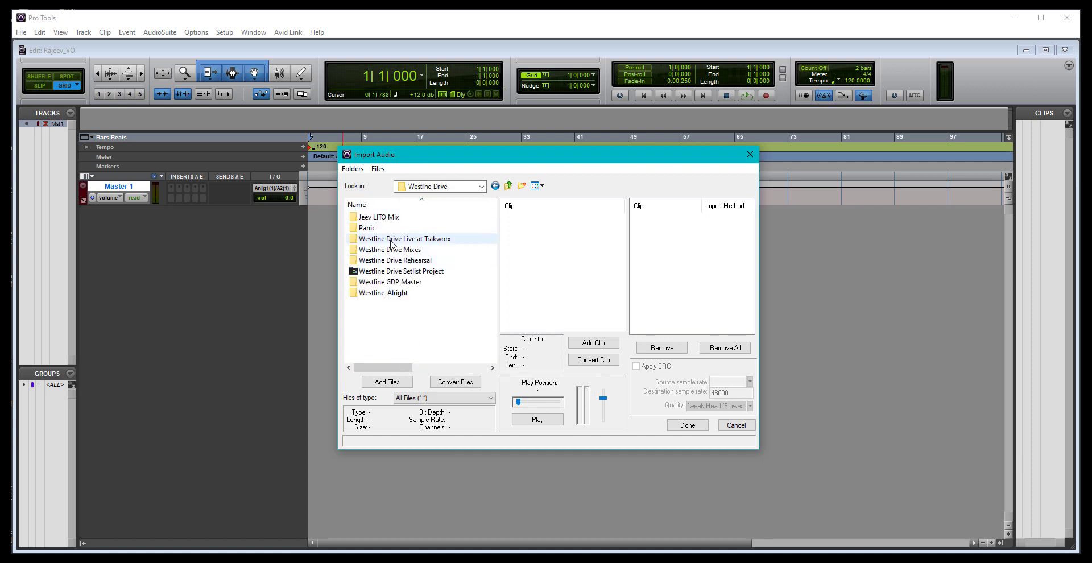
pyautogui.doubleClick(366, 228)
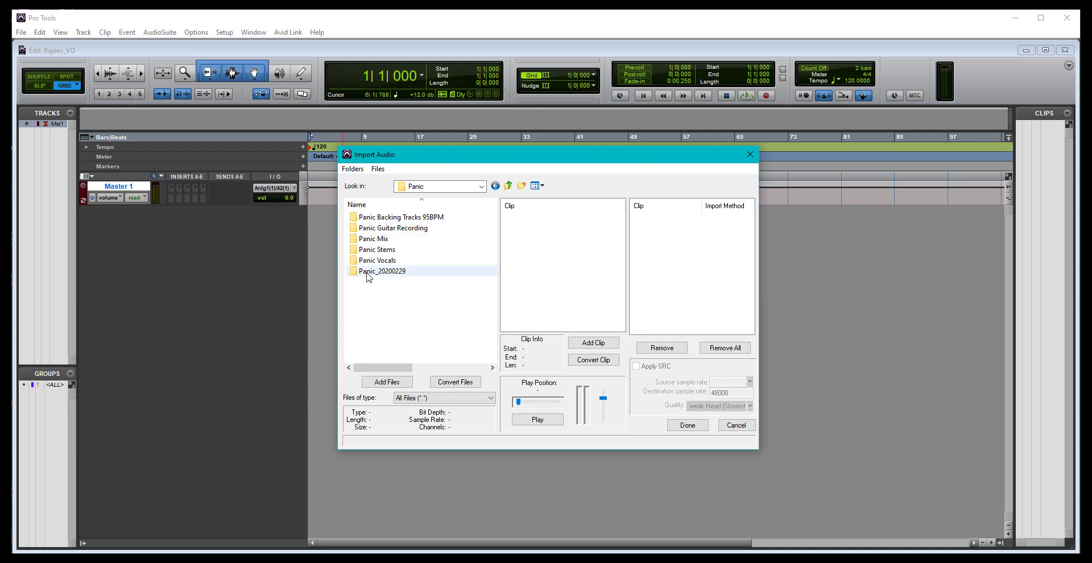
pyautogui.moveTo(393, 228)
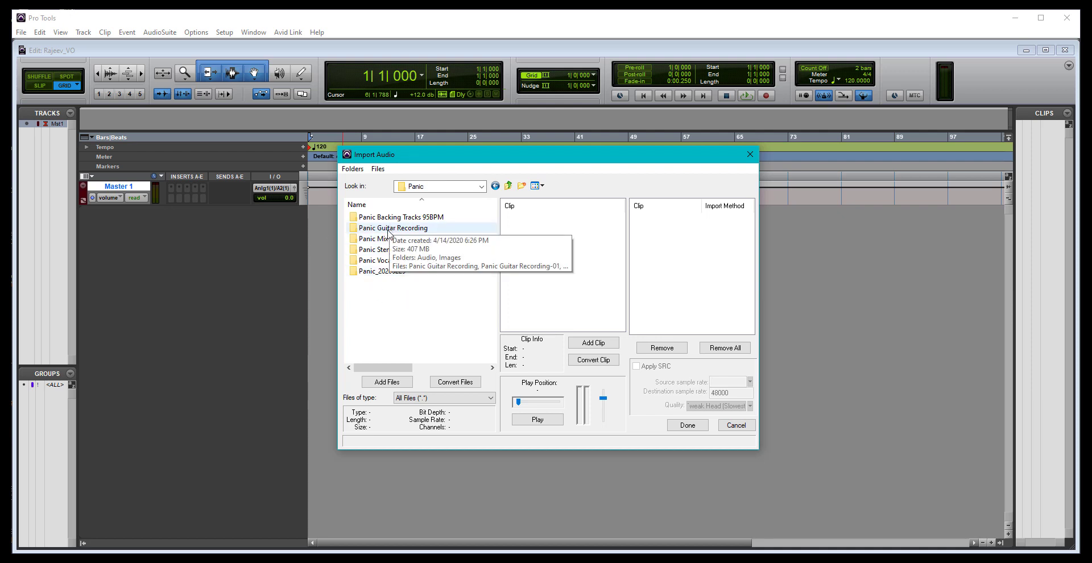
pyautogui.moveTo(396, 237)
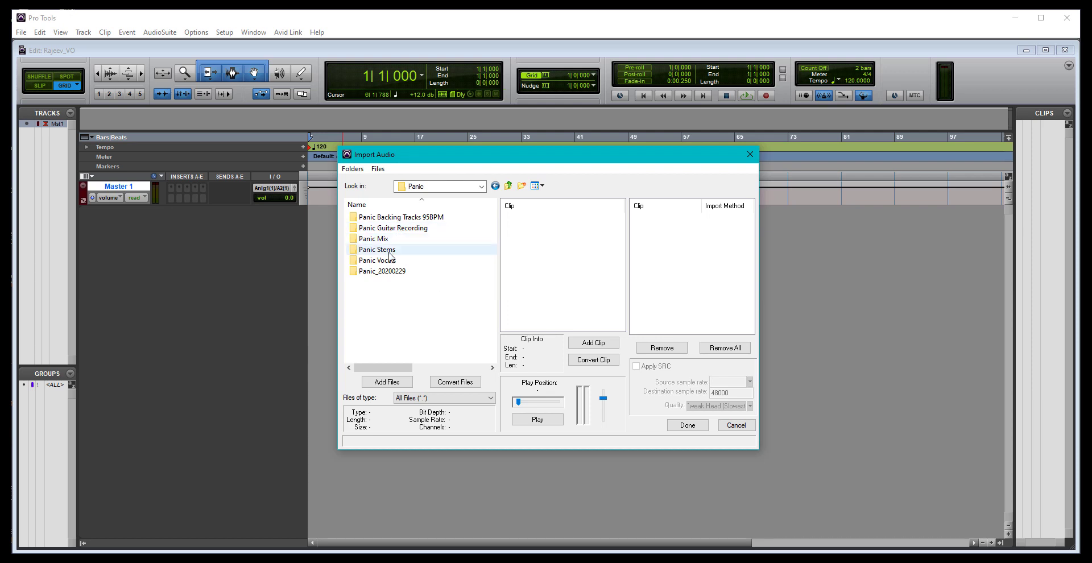
pyautogui.moveTo(382, 250)
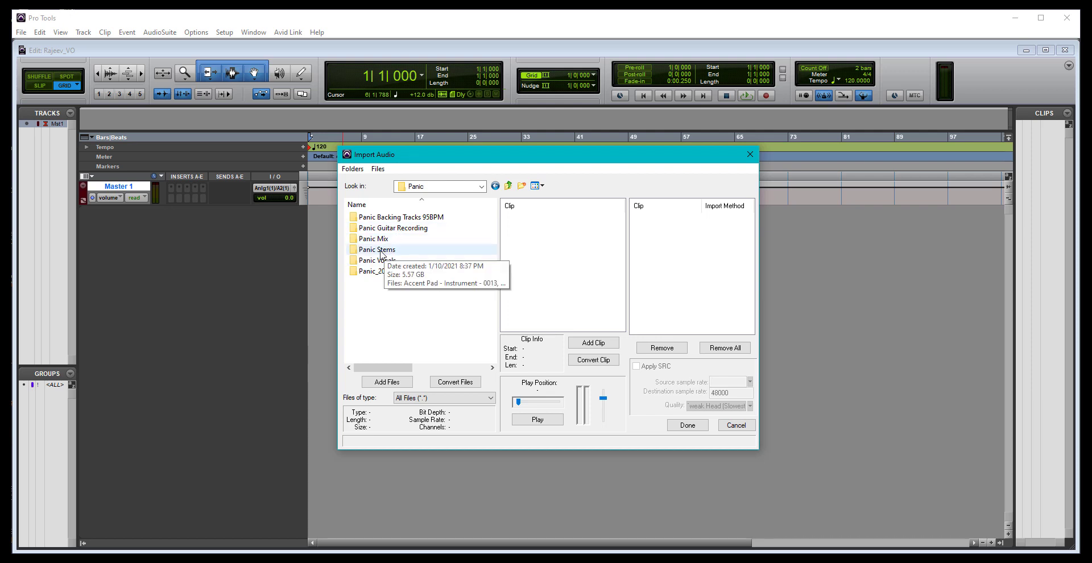
# - Open Panic Stems and select Bass - Audio - 0010 to view its 32-bit 88200 Hz info
pyautogui.doubleClick(378, 250)
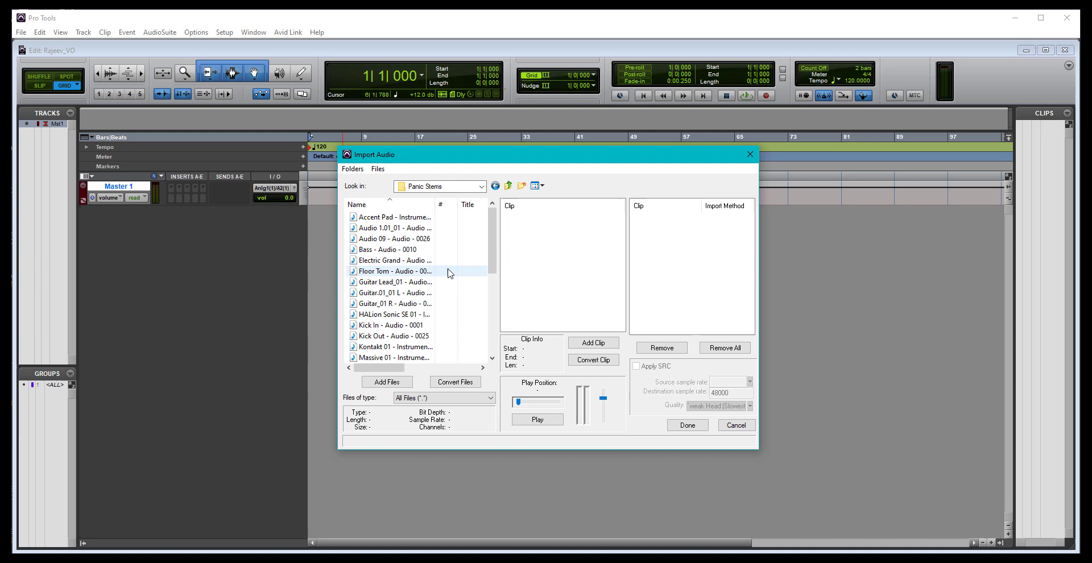
pyautogui.scroll(-3)
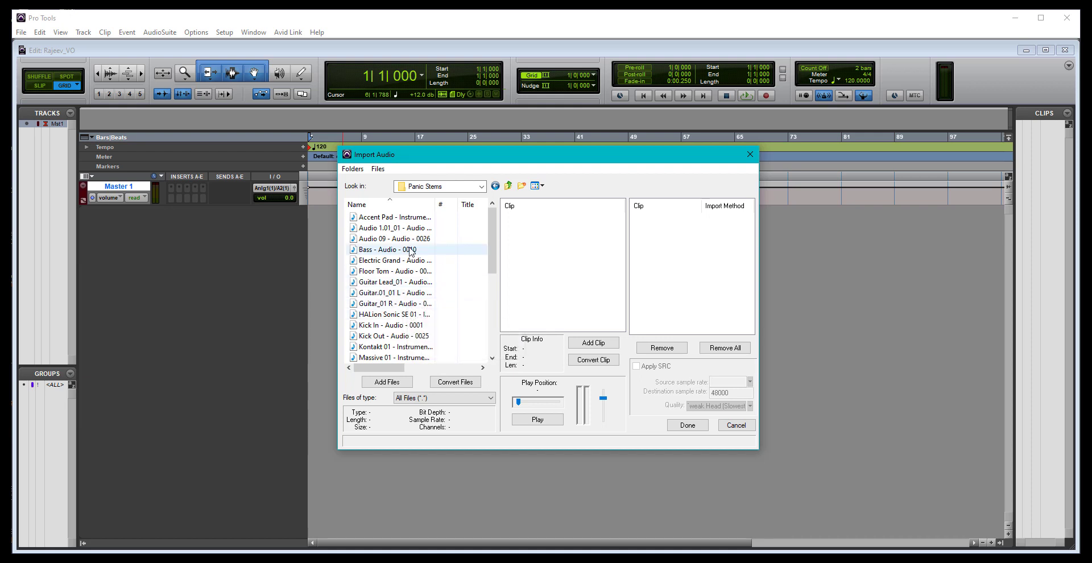
pyautogui.click(387, 249)
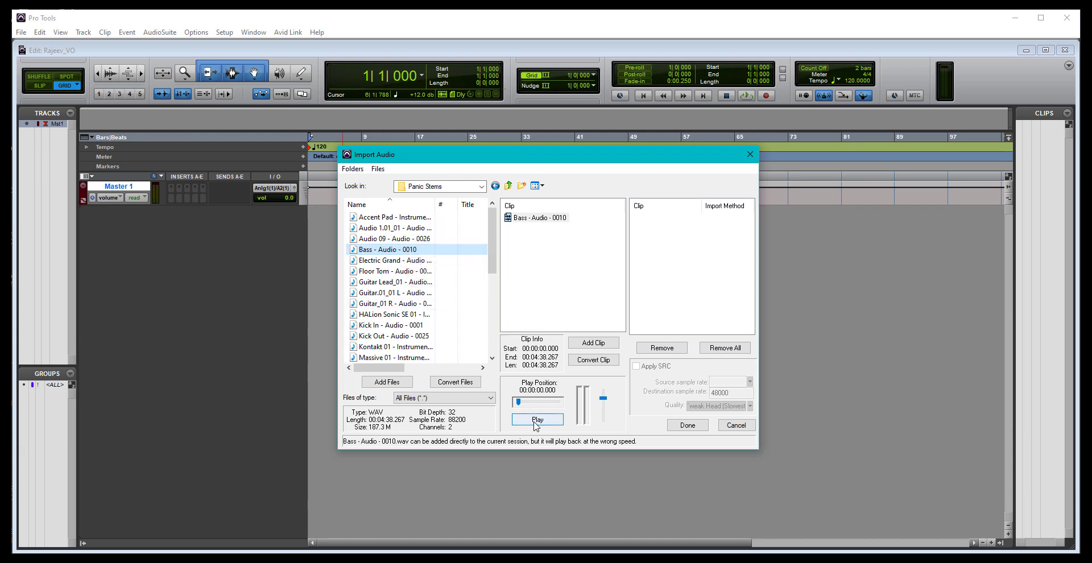
# - Preview the Bass stem, then select and preview Guitar Lead_01 - Audio - 0027
pyautogui.click(537, 419)
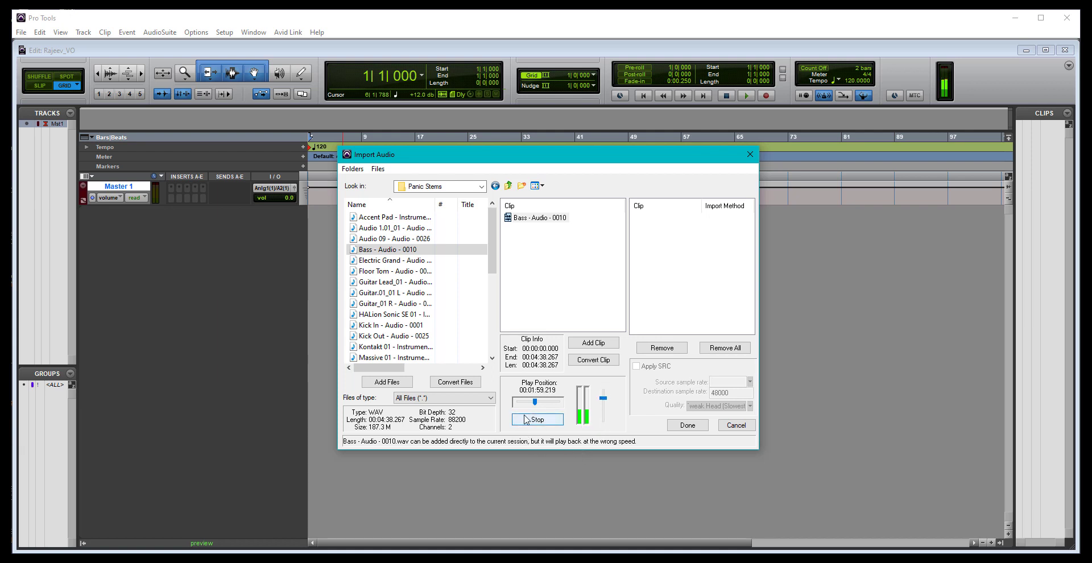
pyautogui.click(537, 418)
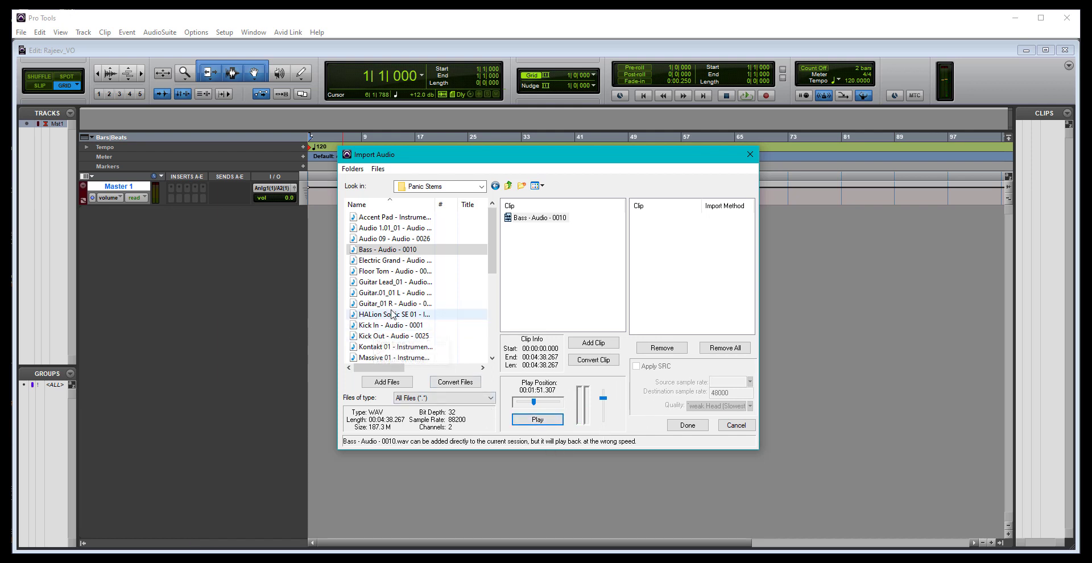
pyautogui.click(394, 292)
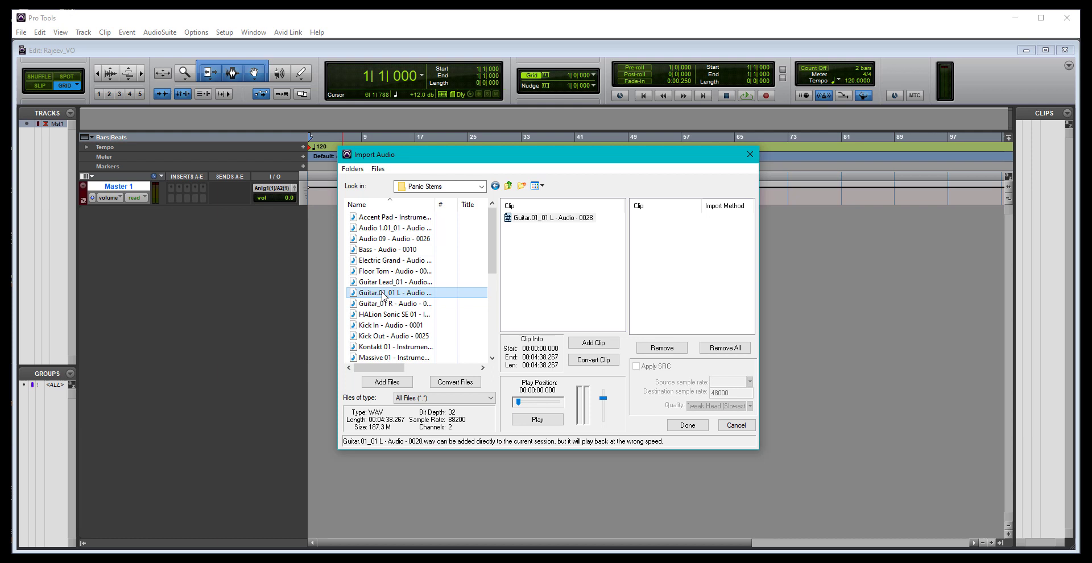
pyautogui.click(395, 281)
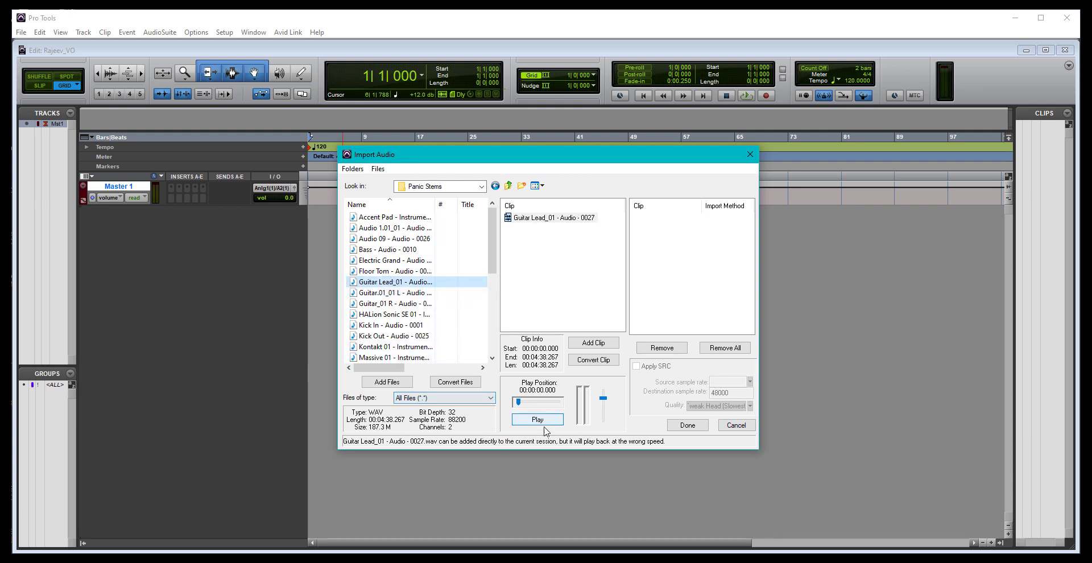
pyautogui.click(536, 419)
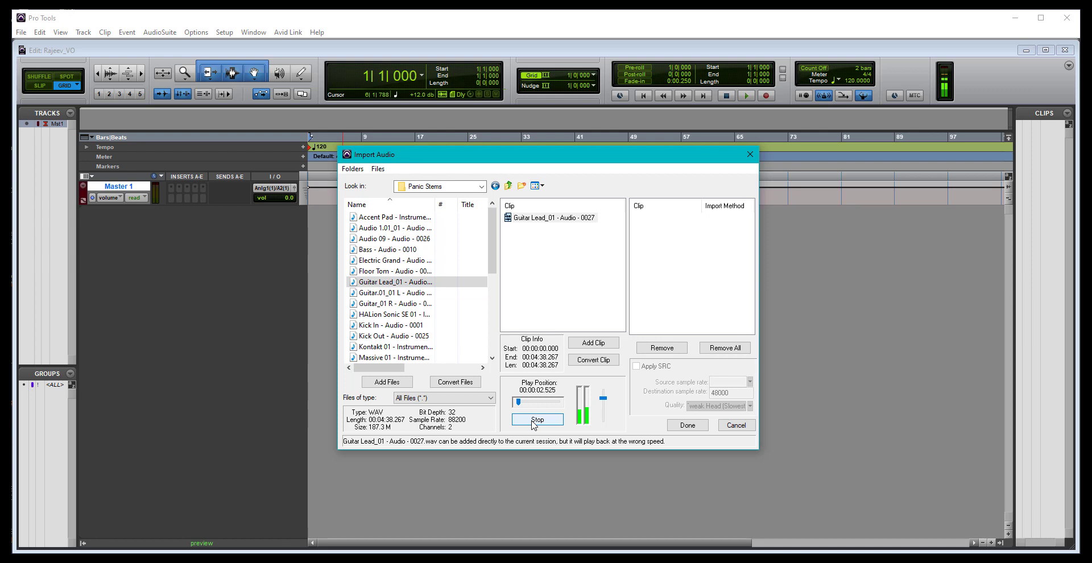
pyautogui.click(537, 419)
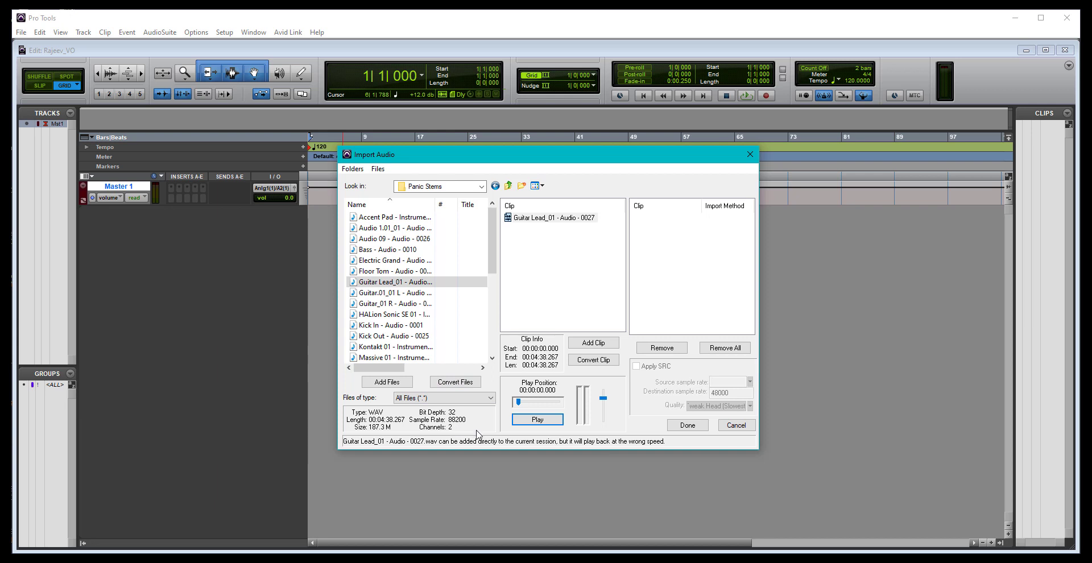
pyautogui.moveTo(475, 434)
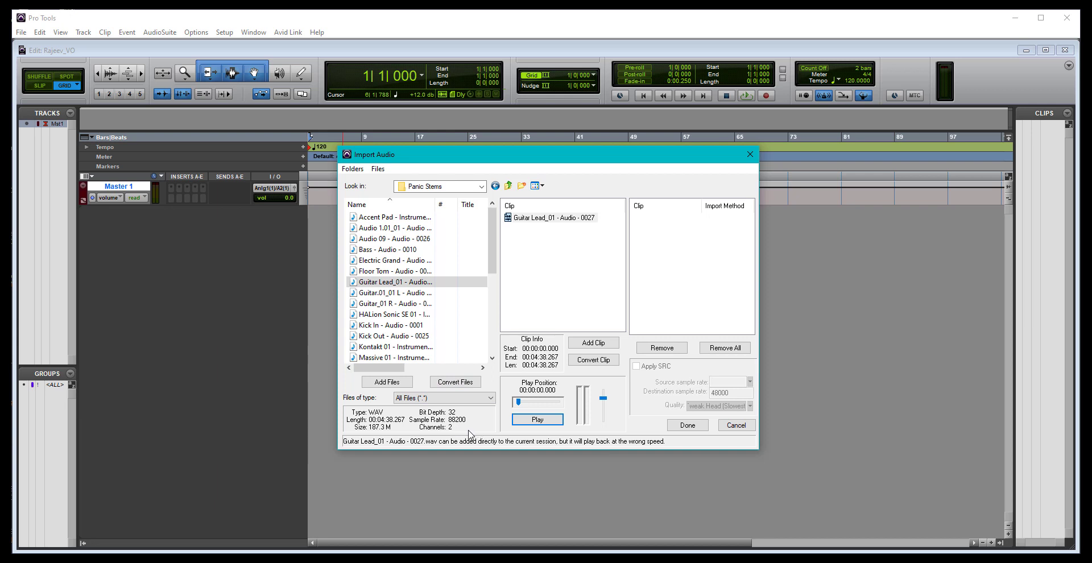
pyautogui.moveTo(445, 431)
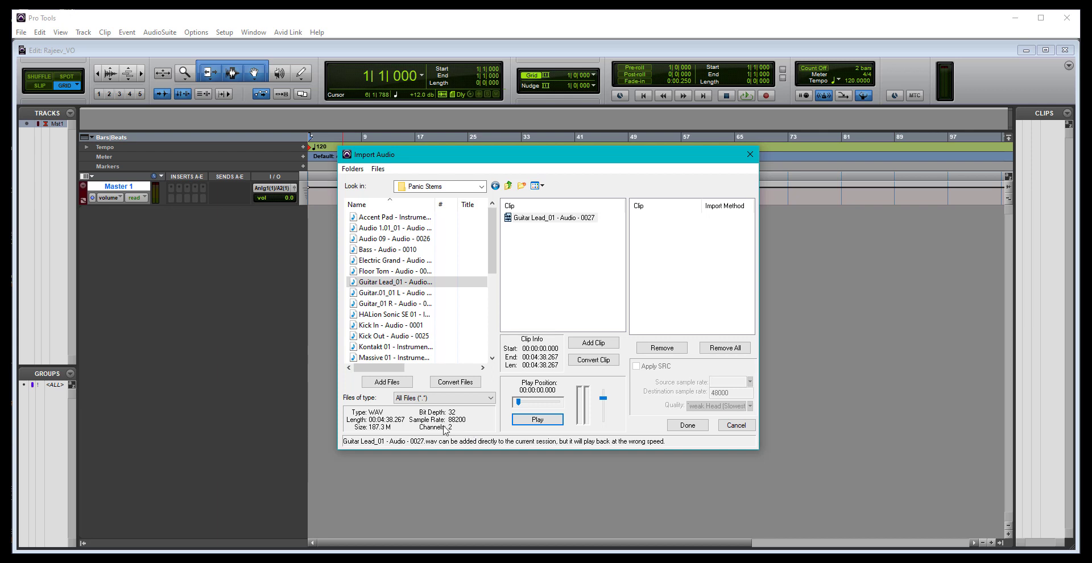
pyautogui.moveTo(463, 429)
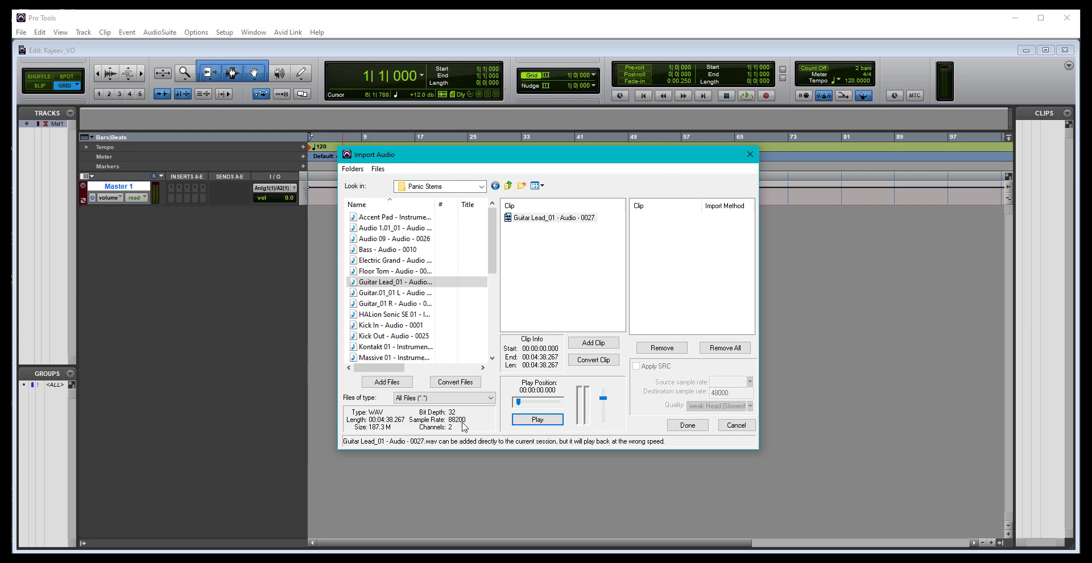
pyautogui.moveTo(446, 428)
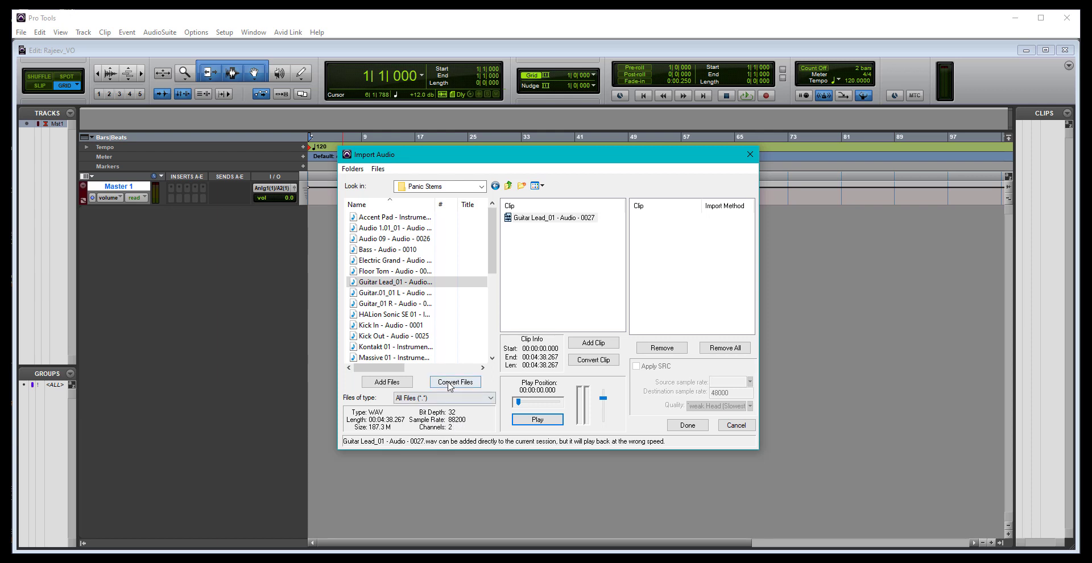
pyautogui.moveTo(422, 379)
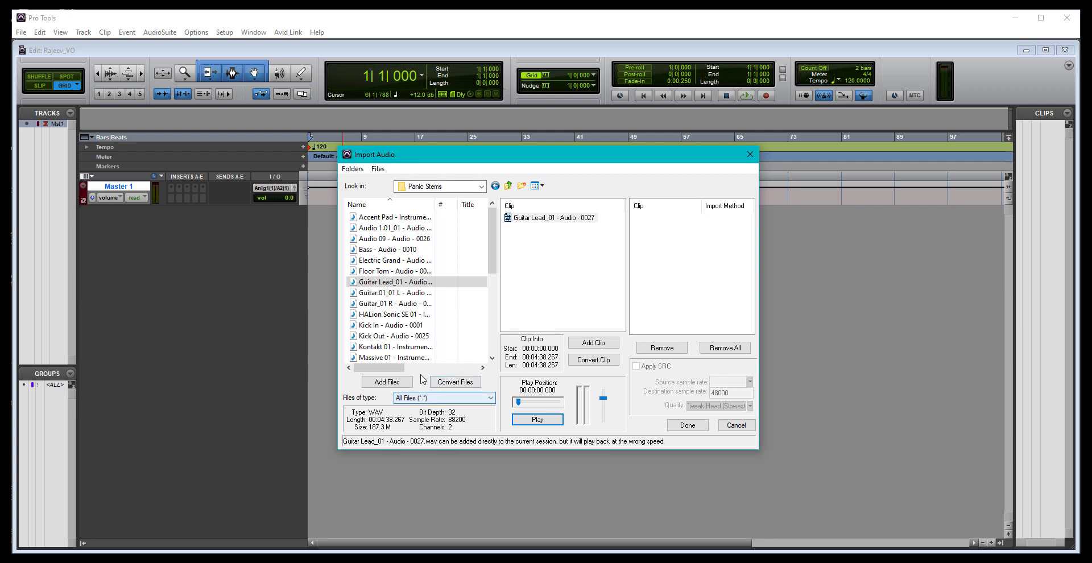
pyautogui.moveTo(429, 460)
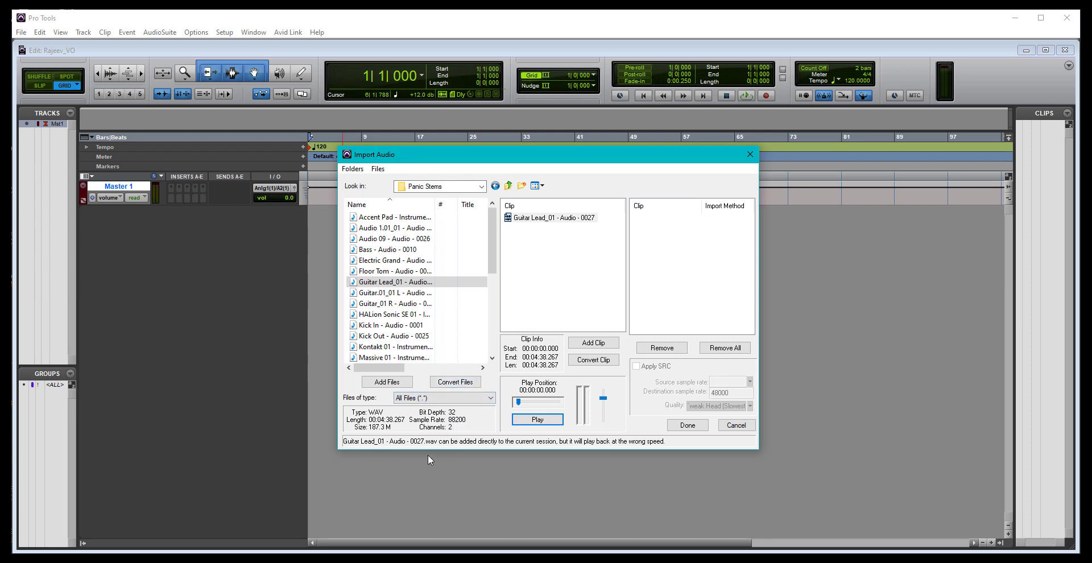
# - Select Guitar Lead_01, Guitar.01_01 L and Guitar_01 R and add them to Convert Files
pyautogui.click(455, 381)
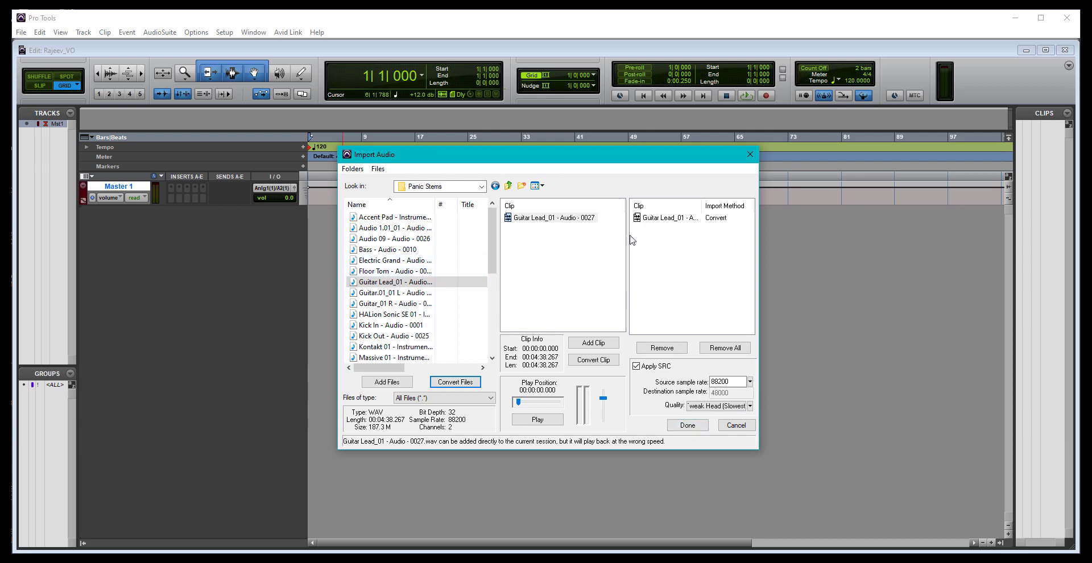
pyautogui.moveTo(606, 432)
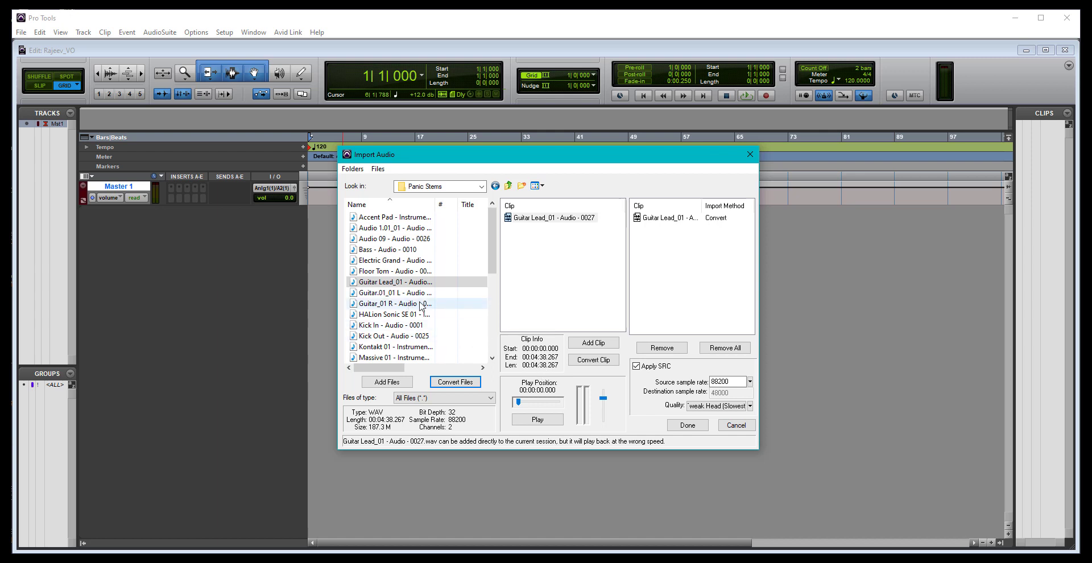
pyautogui.click(395, 293)
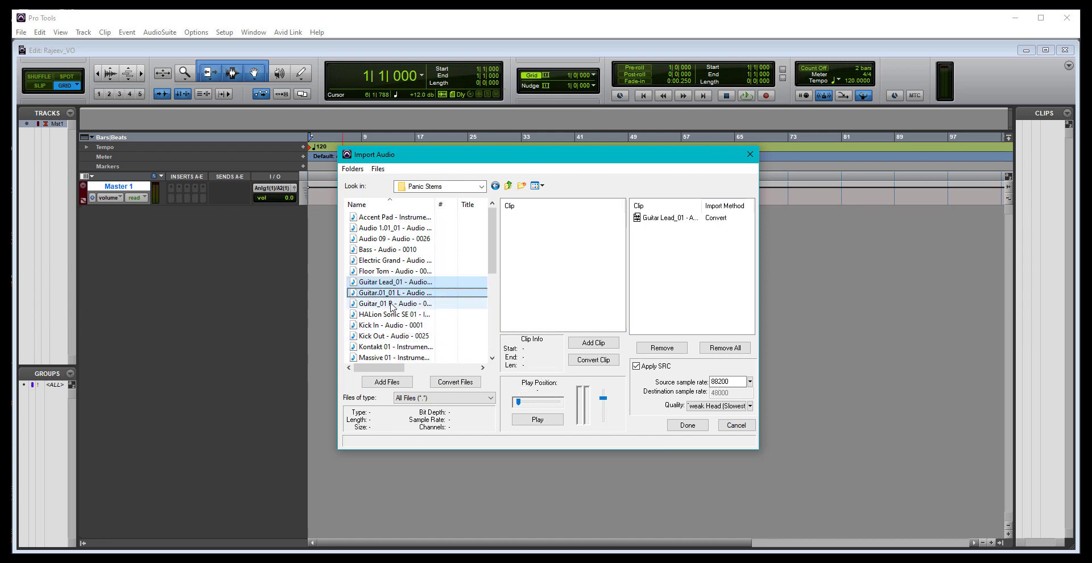
pyautogui.click(392, 314)
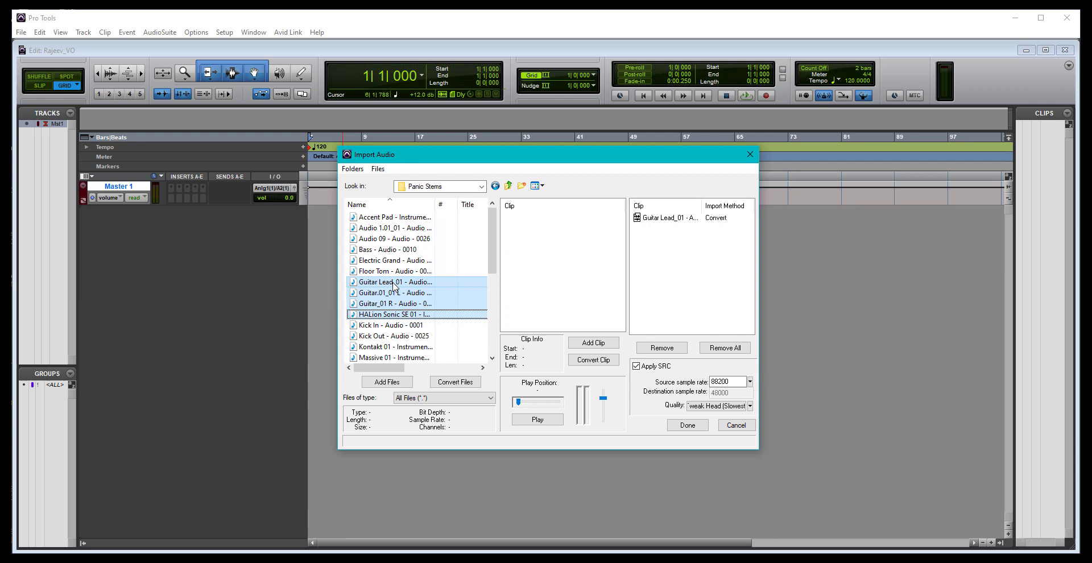
pyautogui.click(395, 271)
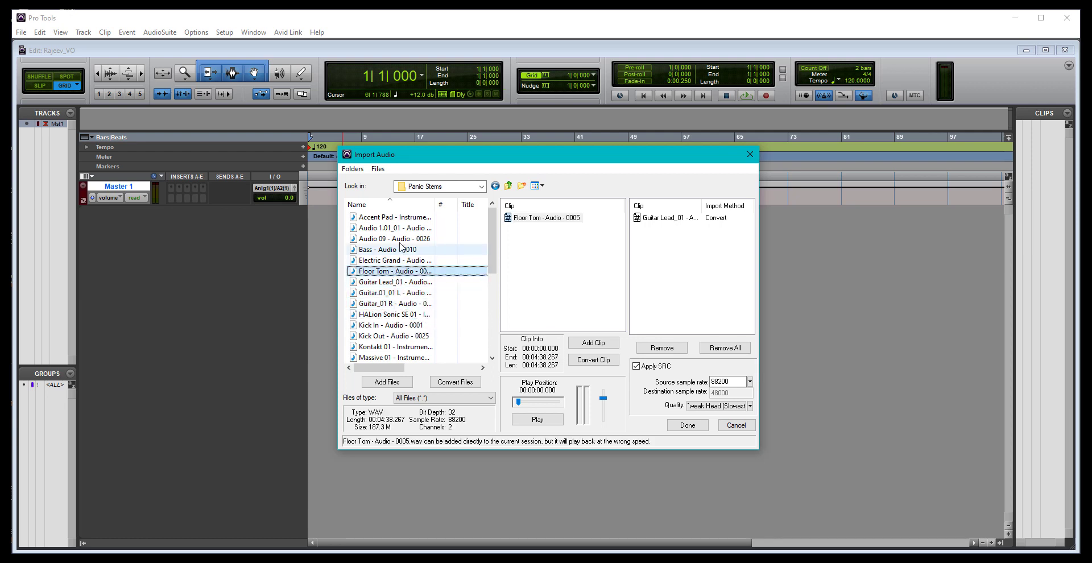
pyautogui.click(395, 228)
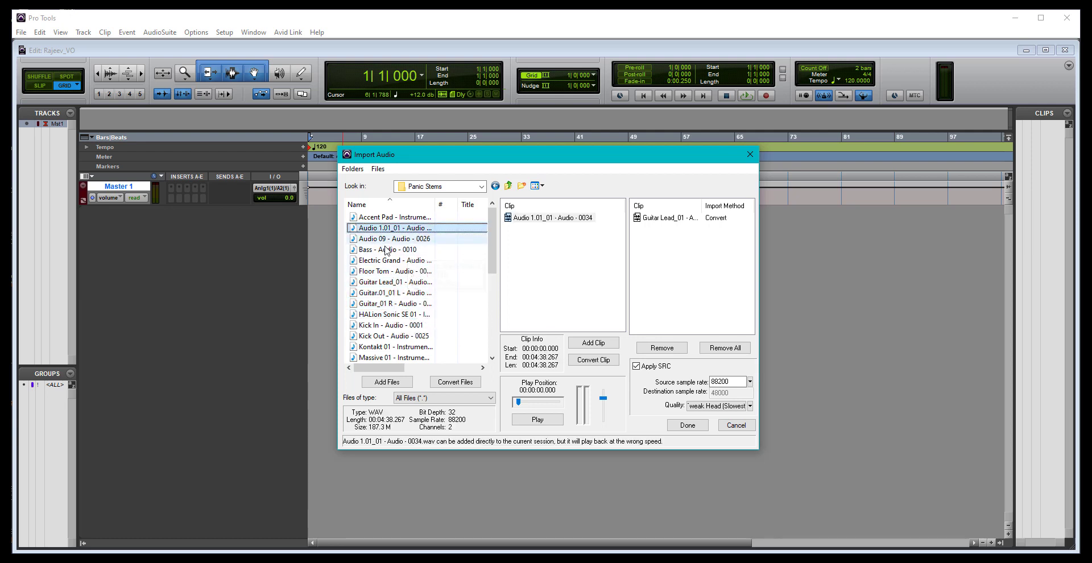
pyautogui.click(392, 248)
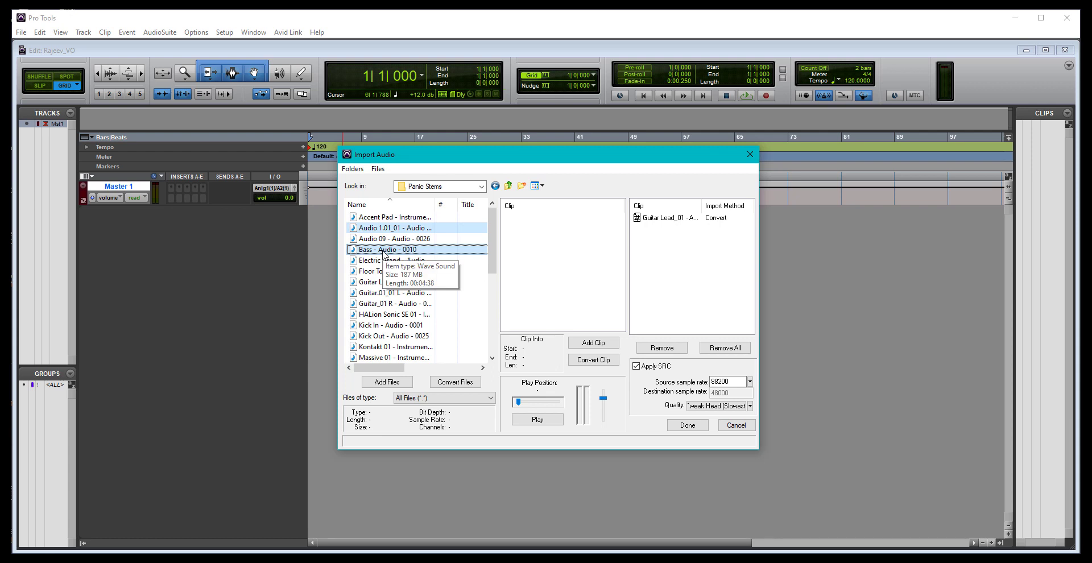
pyautogui.click(392, 325)
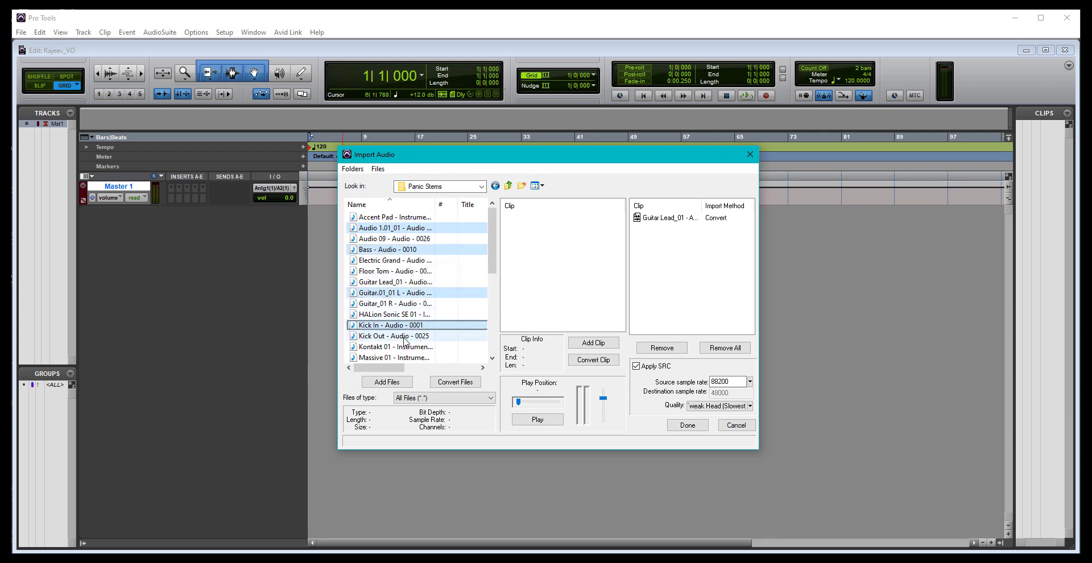
pyautogui.click(395, 228)
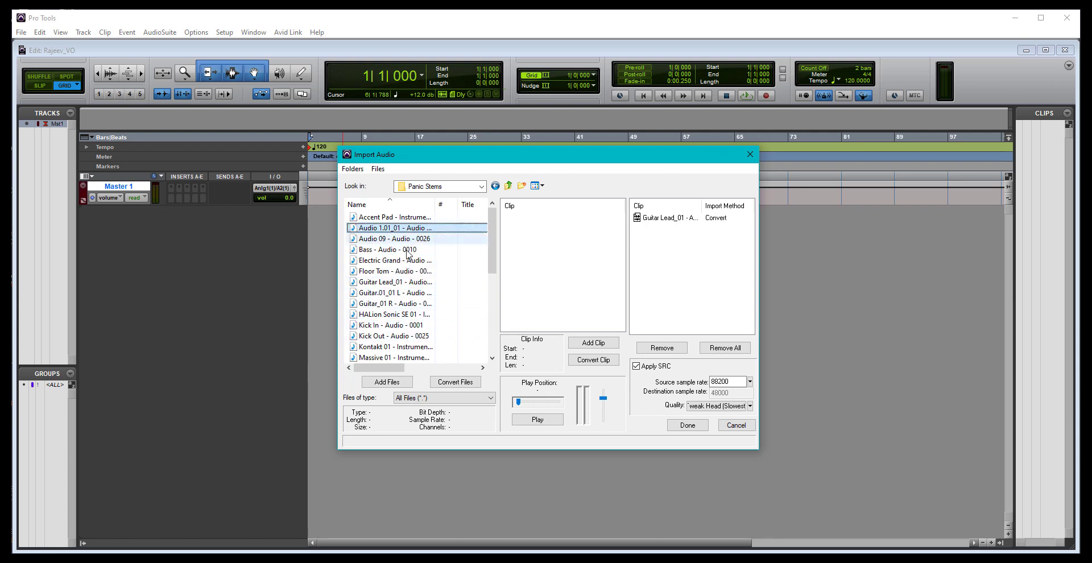
pyautogui.click(390, 325)
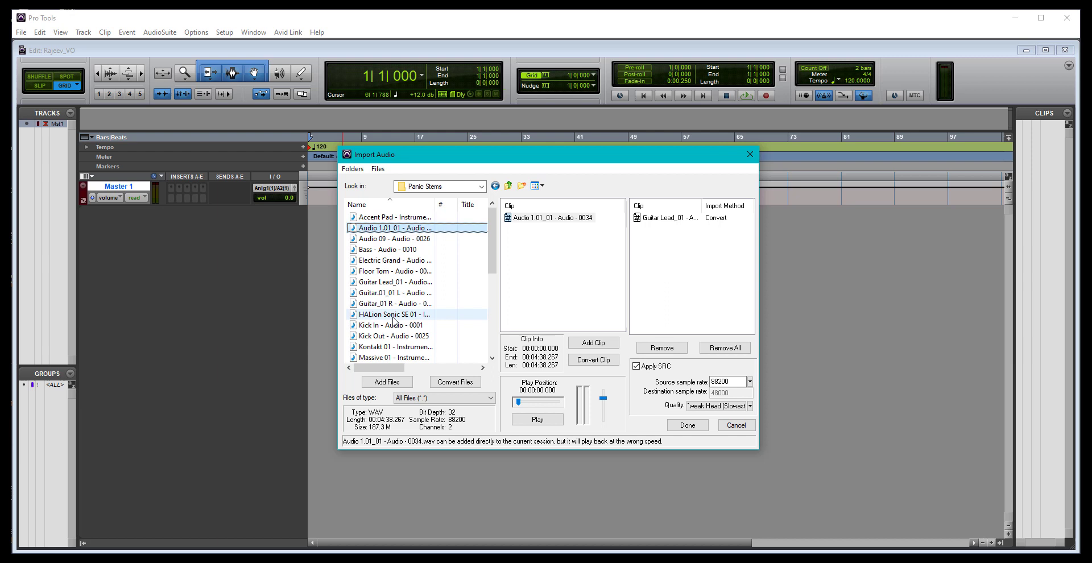
pyautogui.click(394, 304)
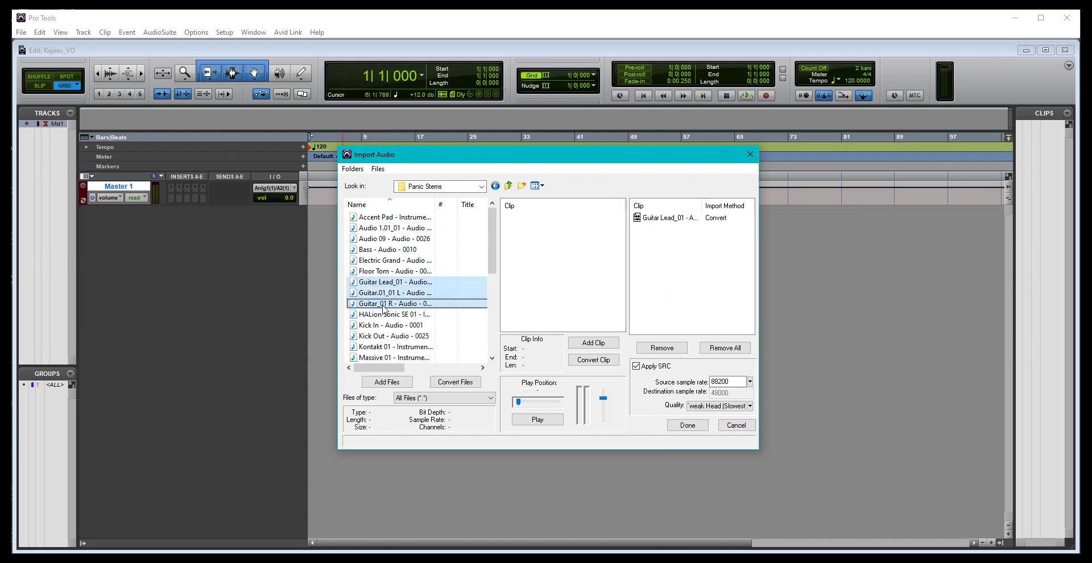
pyautogui.click(455, 382)
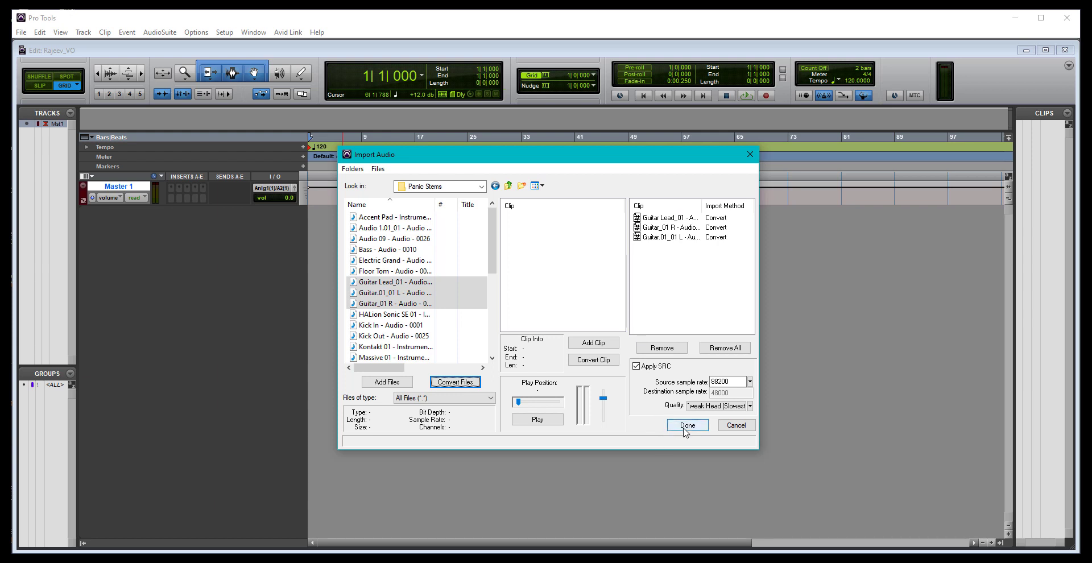
# - Confirm the import list and use the session's Audio Files folder as the destination
pyautogui.click(686, 425)
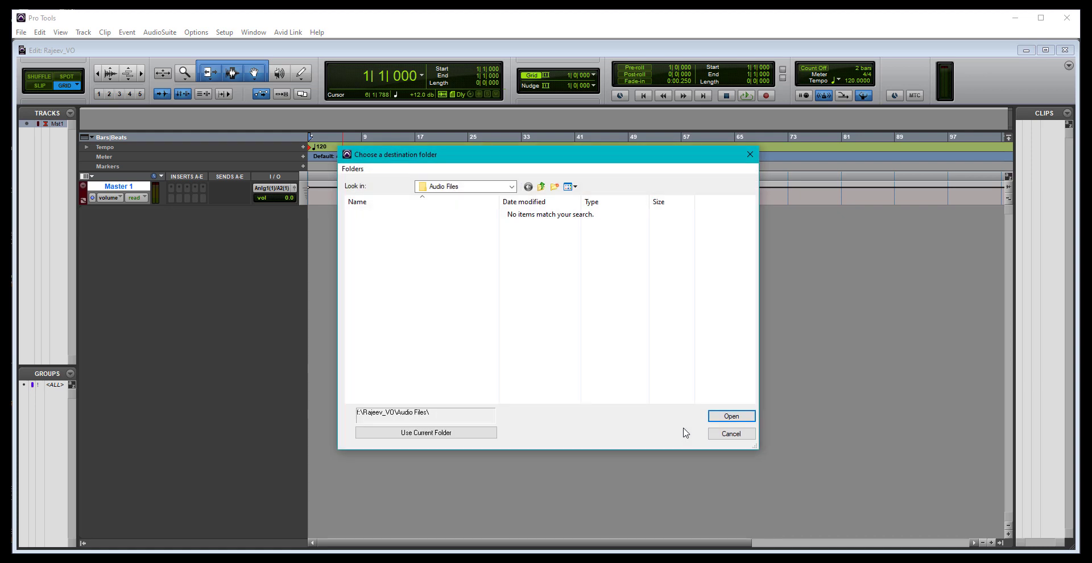
pyautogui.moveTo(469, 349)
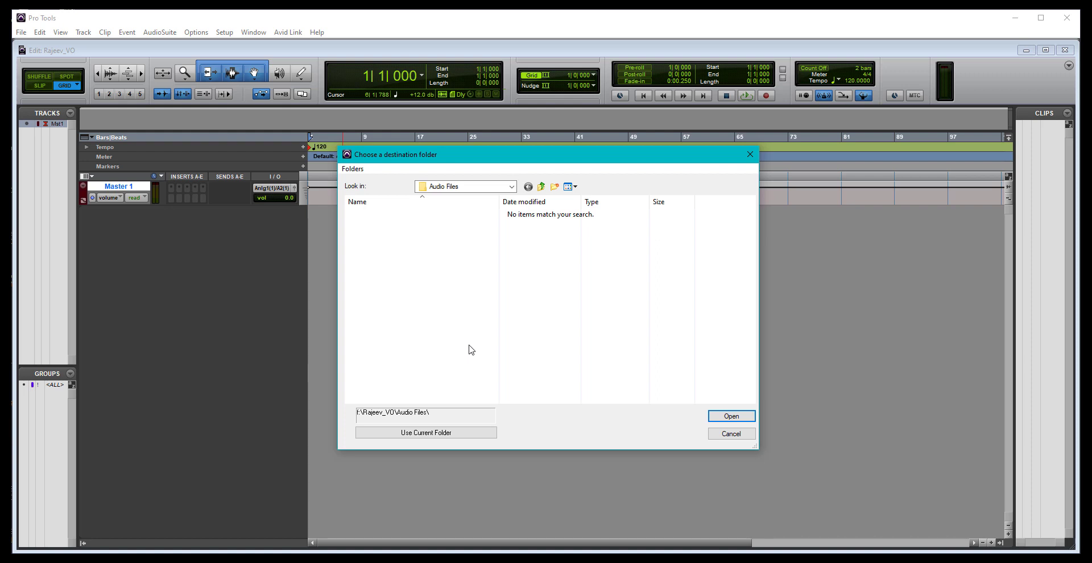
pyautogui.moveTo(425, 448)
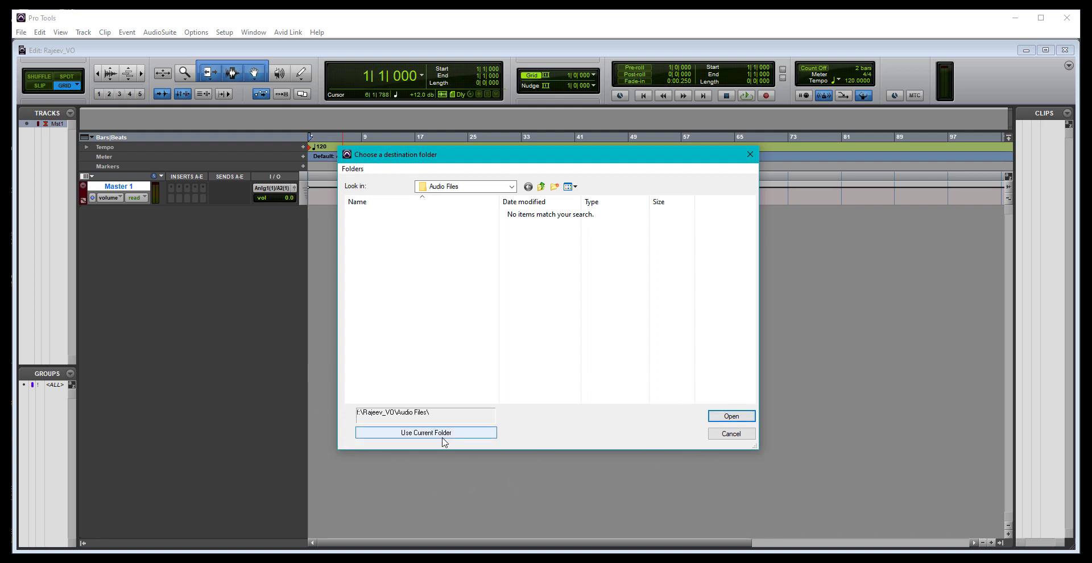
pyautogui.moveTo(426, 433)
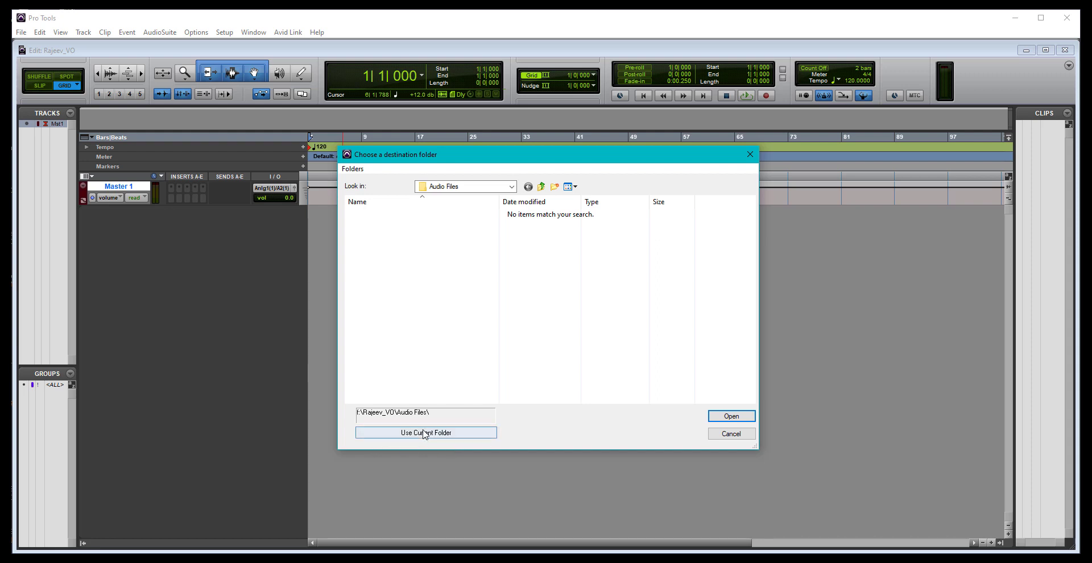
pyautogui.click(425, 432)
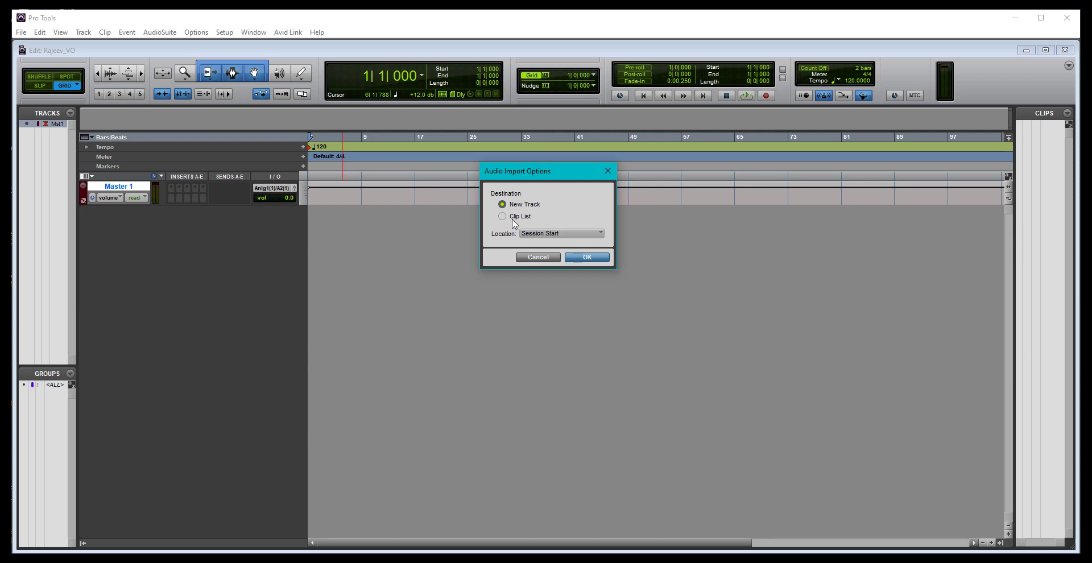
pyautogui.moveTo(513, 221)
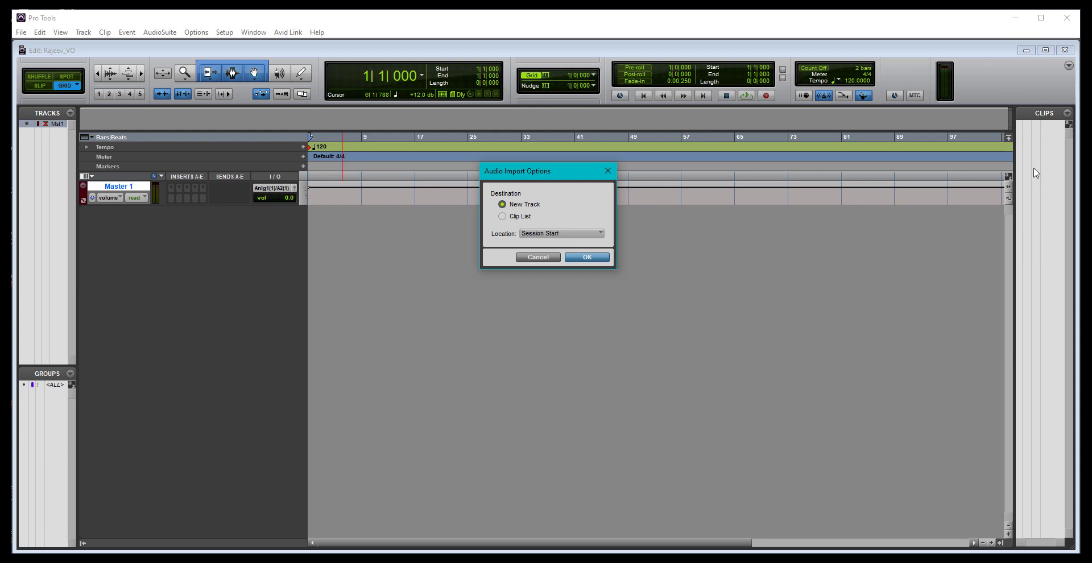
pyautogui.moveTo(1049, 272)
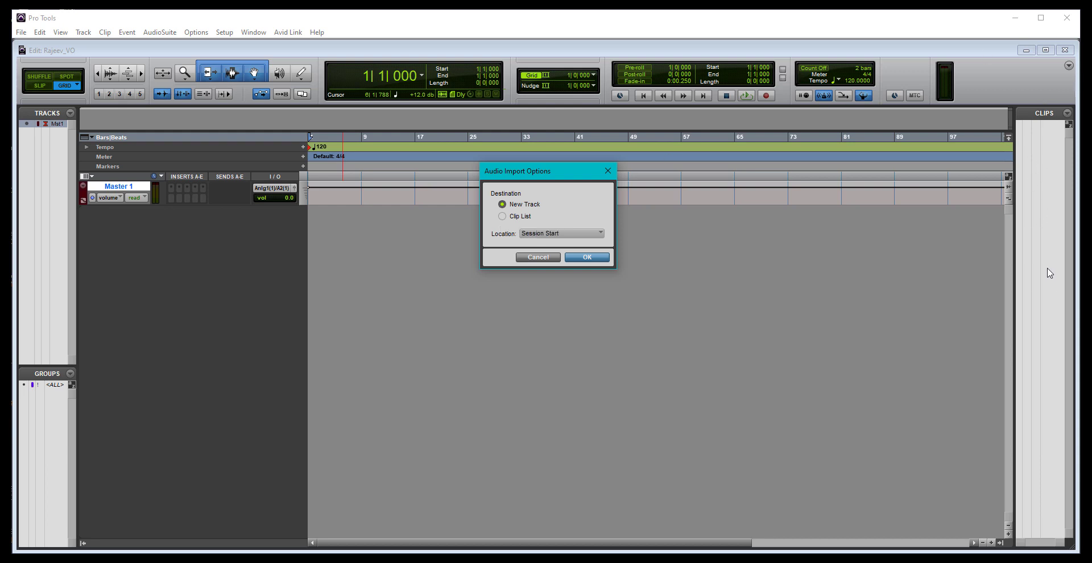
pyautogui.moveTo(1031, 169)
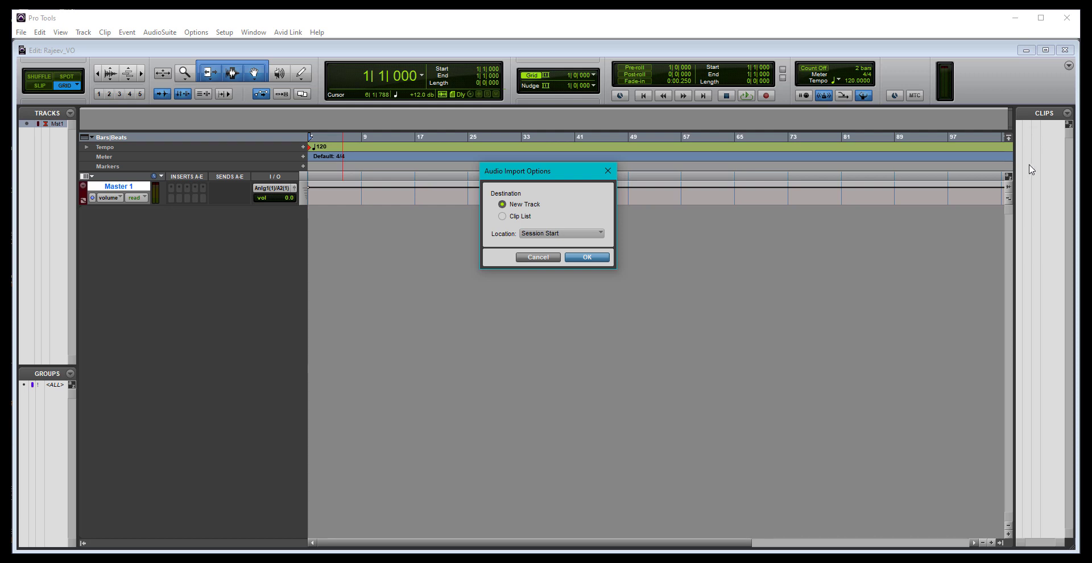
pyautogui.moveTo(791, 279)
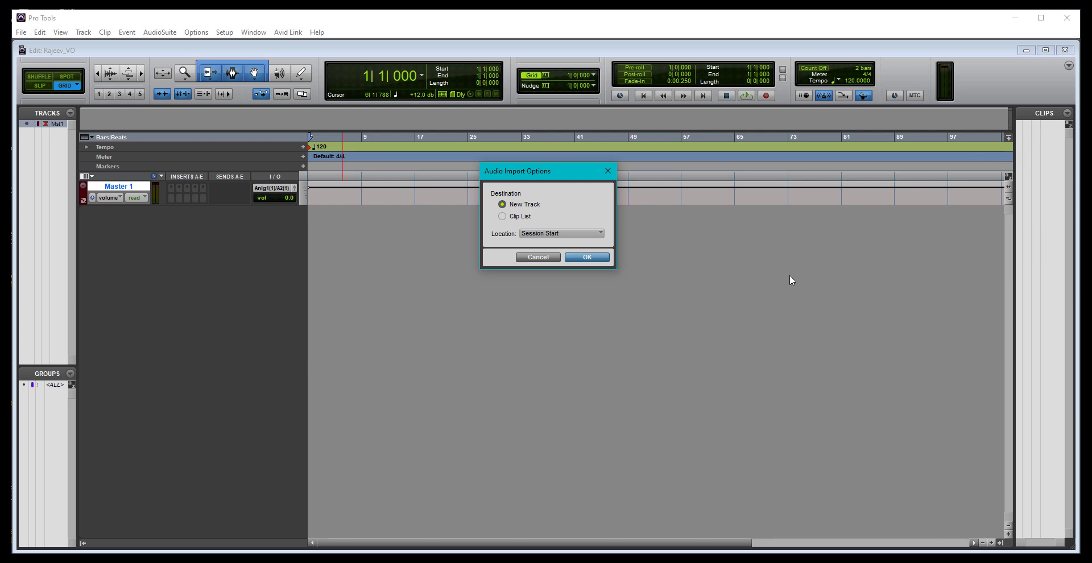
pyautogui.moveTo(252, 332)
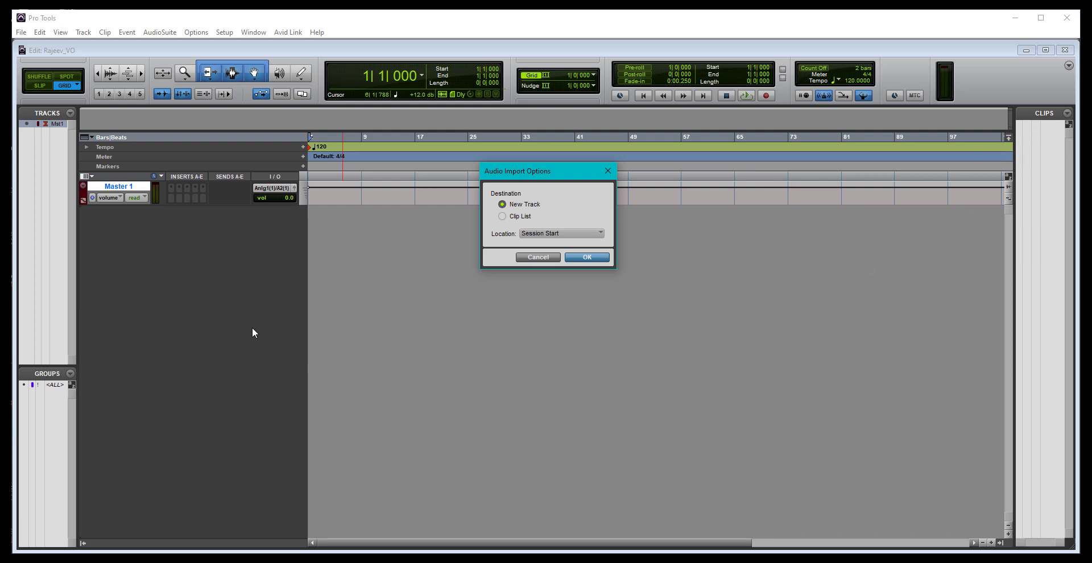
pyautogui.moveTo(418, 271)
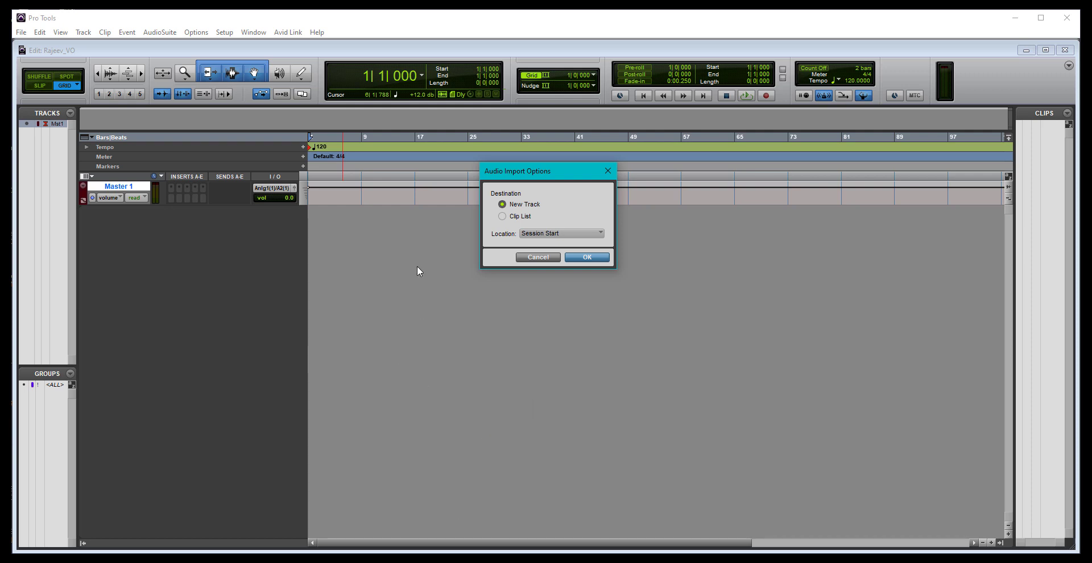
pyautogui.moveTo(570, 250)
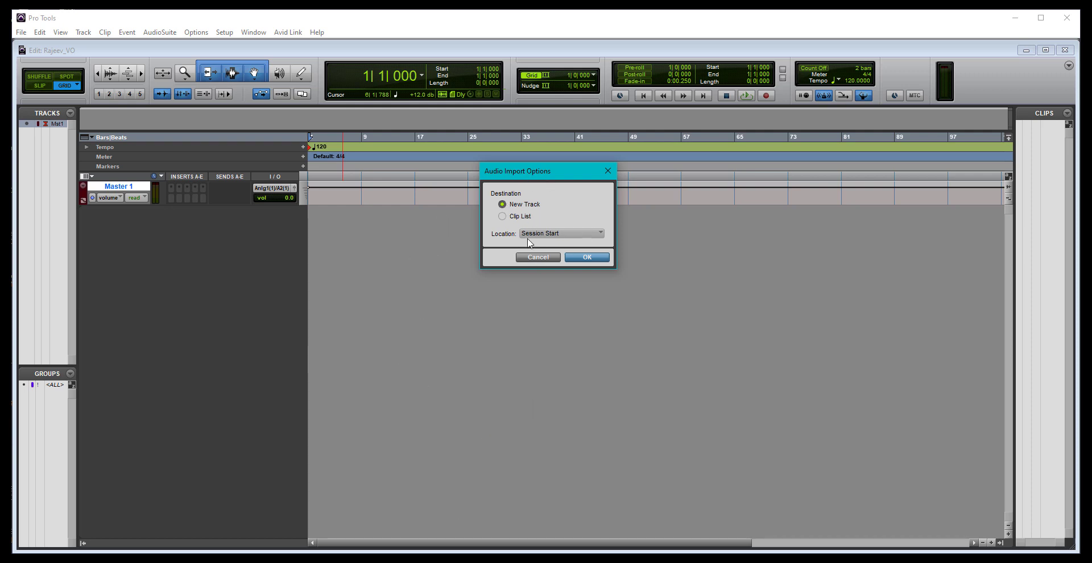
# - Import the stems as new tracks with Location set to Session Start
pyautogui.click(561, 232)
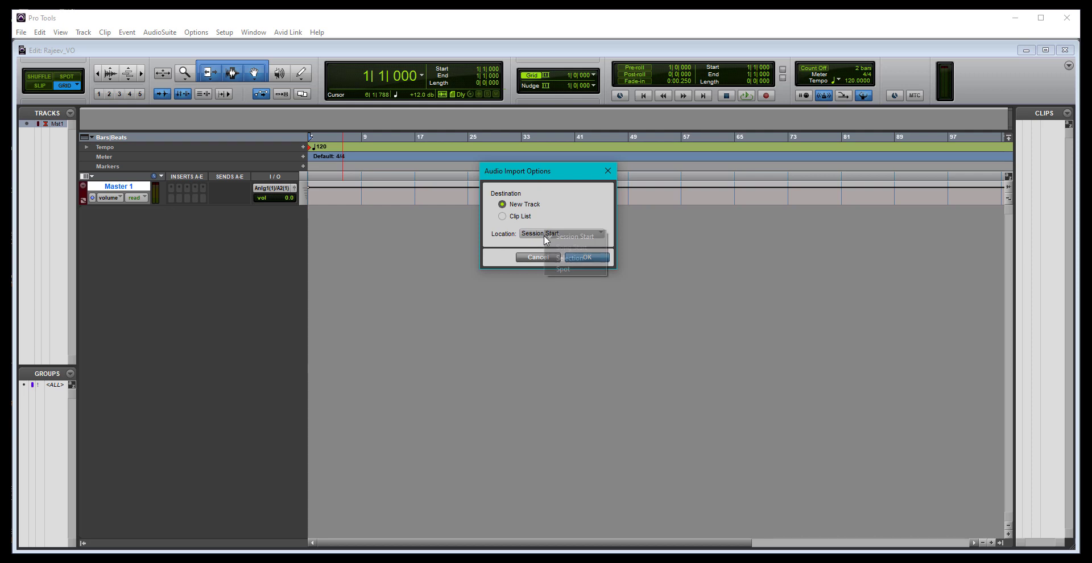
pyautogui.click(561, 232)
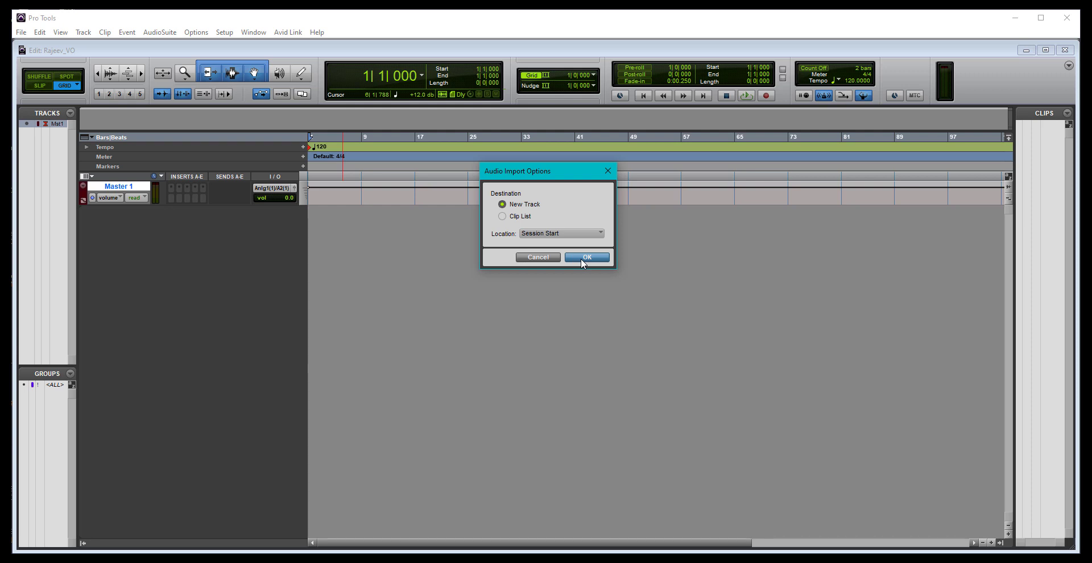
pyautogui.click(586, 256)
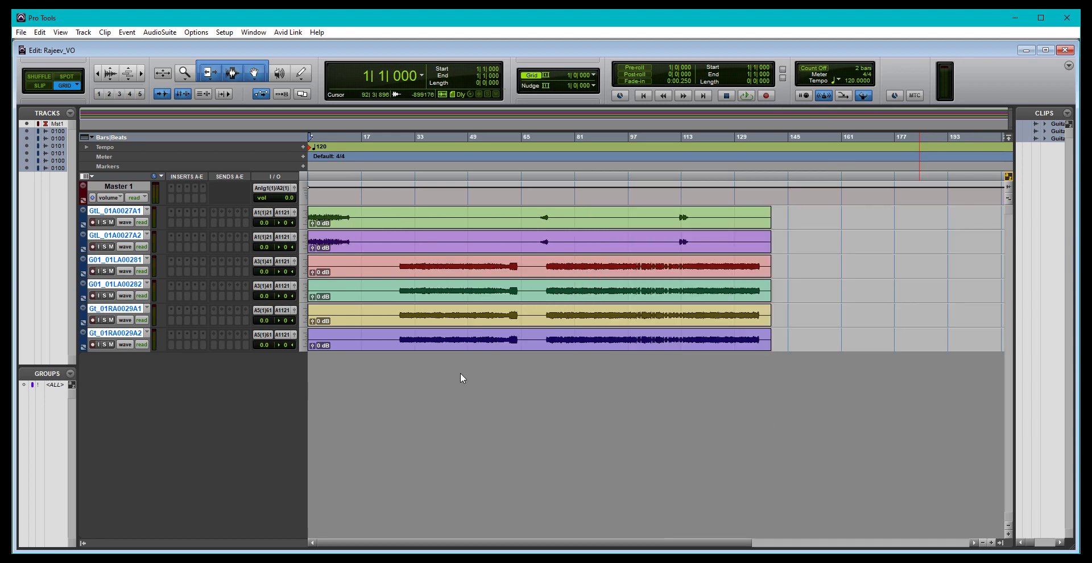
# - Click in the timeline to set the playback position over the new guitar tracks
pyautogui.click(365, 136)
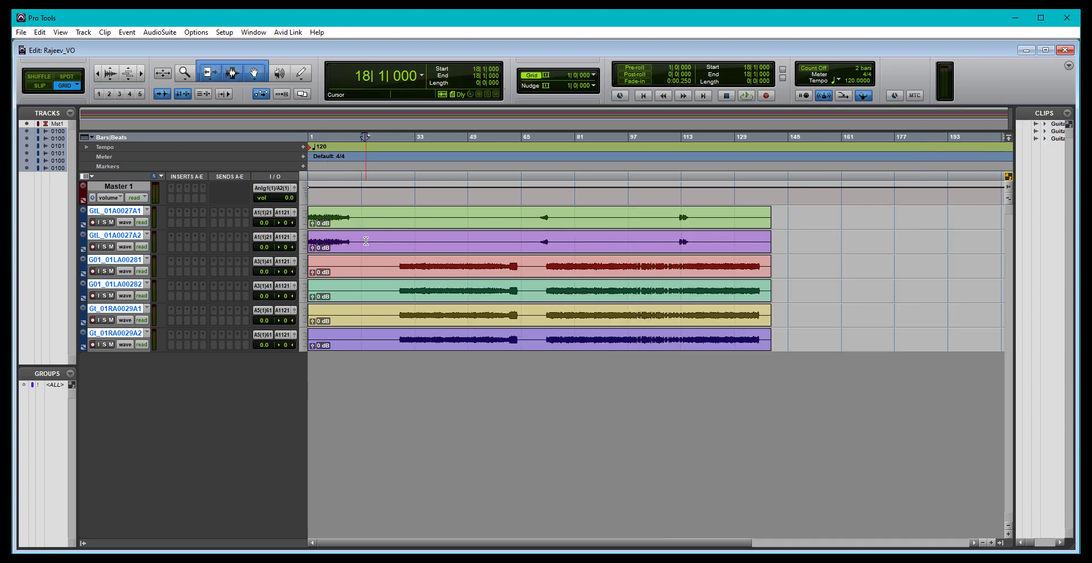